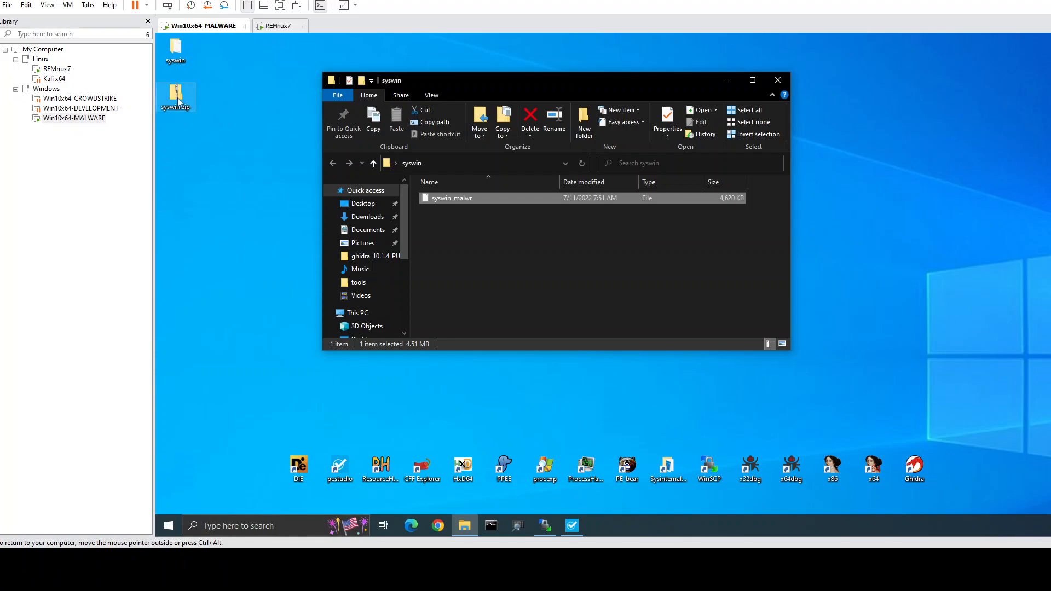
- Scan syswin_malwr in Detect It Easy and review its Zip SFX and ZIP resource/overlay detections
left_click(495, 271)
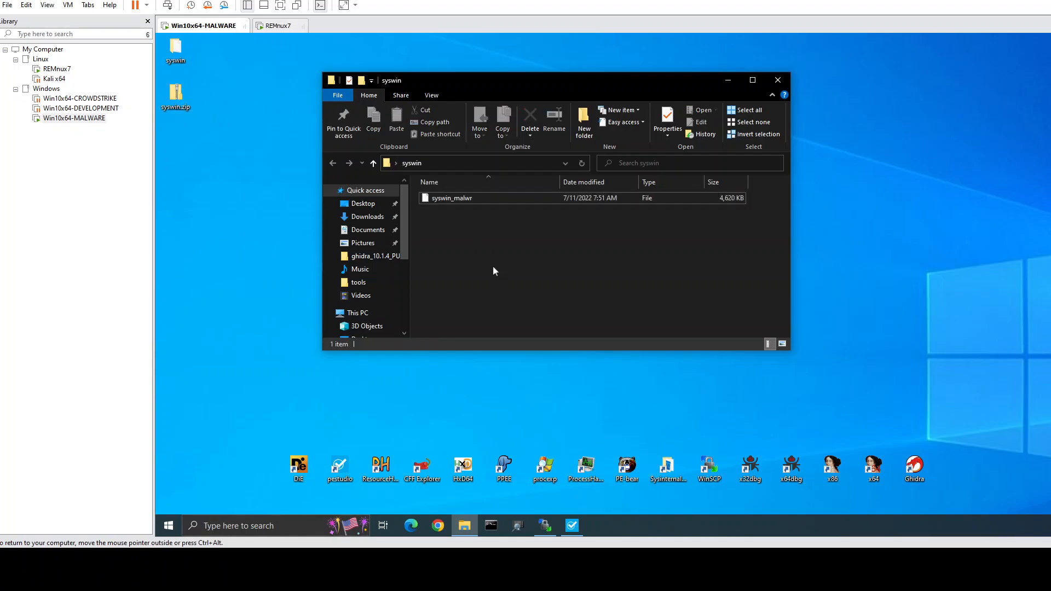
mouse_move(451, 197)
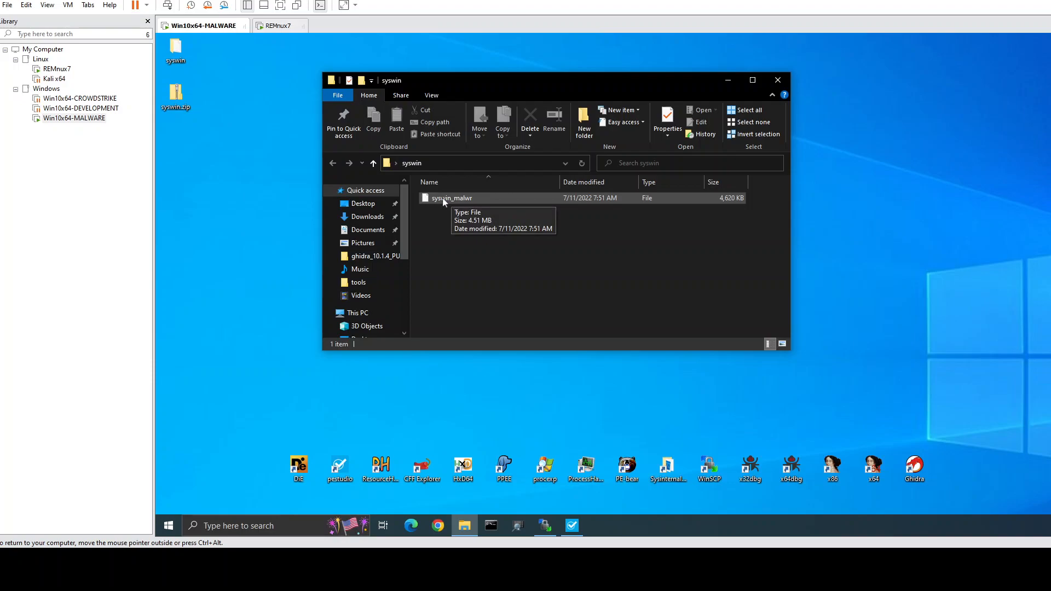
left_click(451, 197)
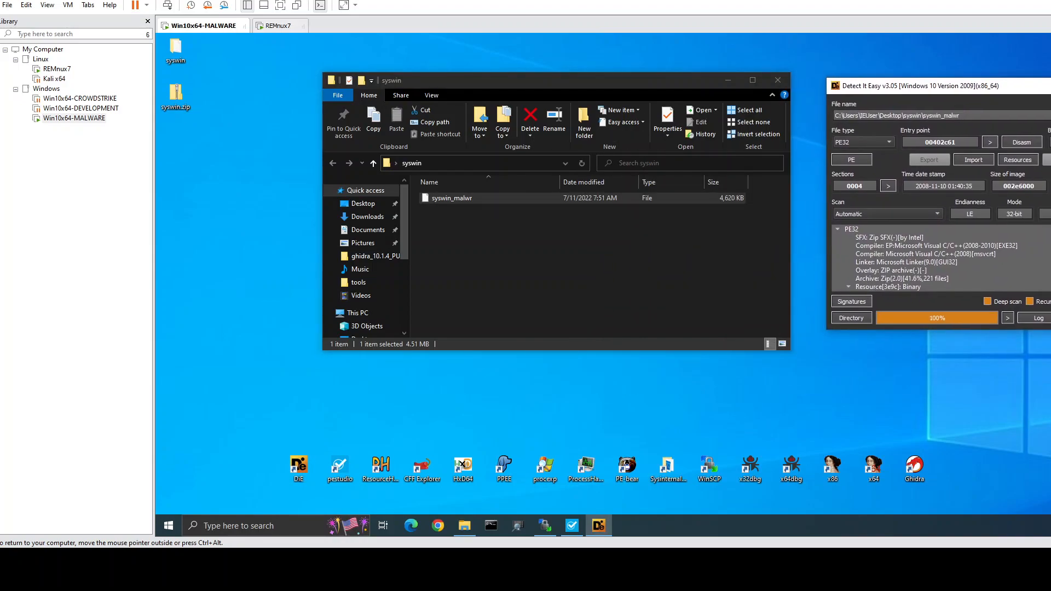
left_click(848, 289)
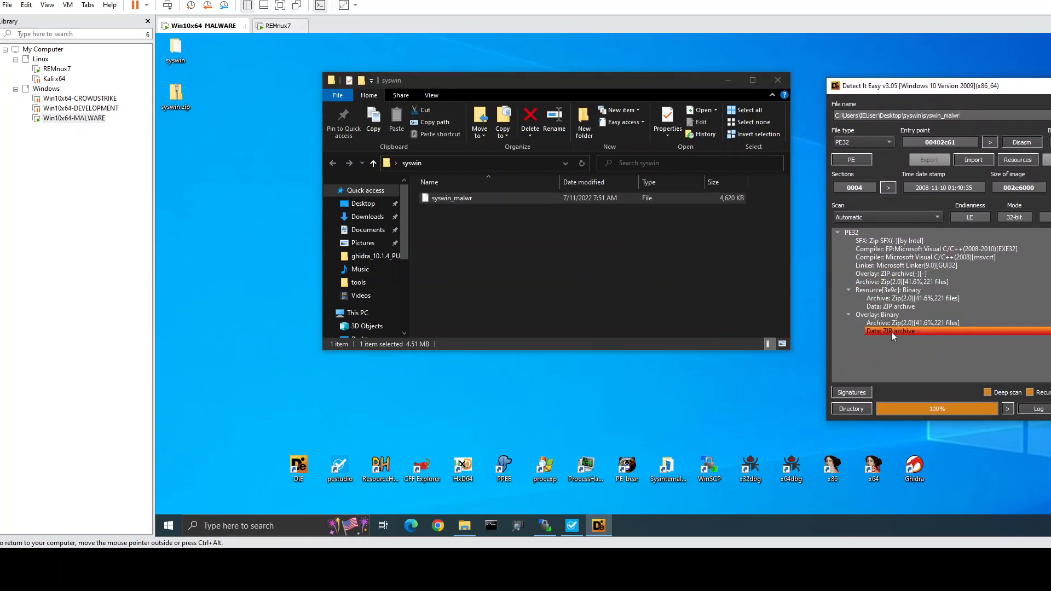
left_click(890, 241)
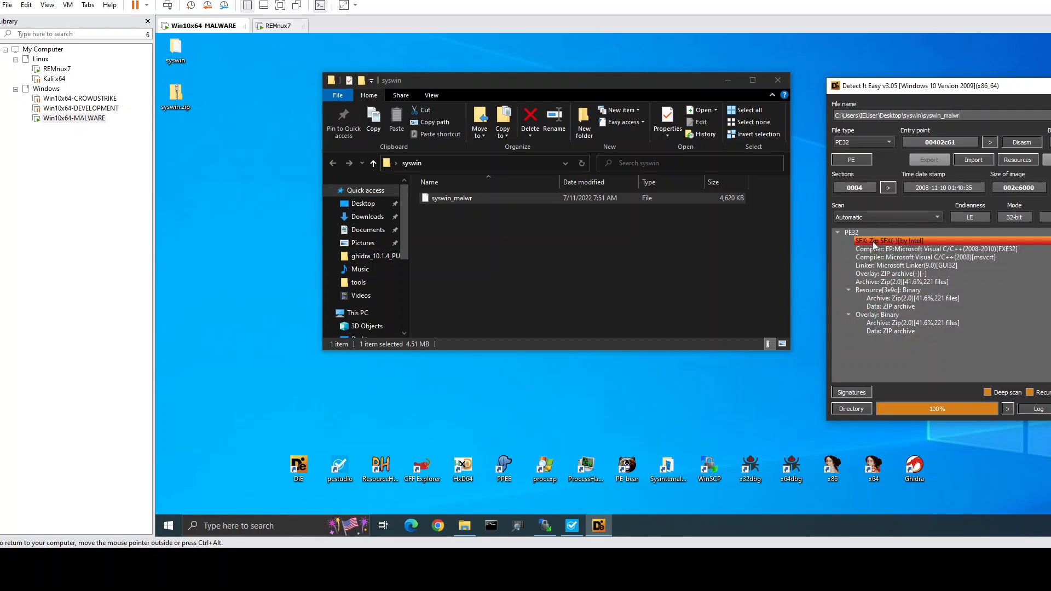
left_click(911, 323)
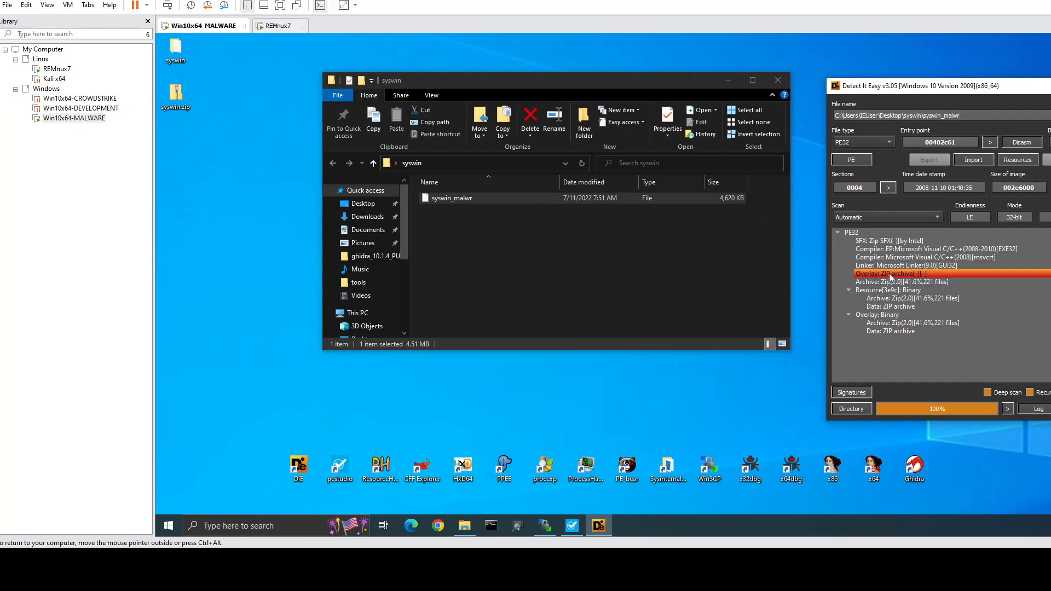
left_click(890, 307)
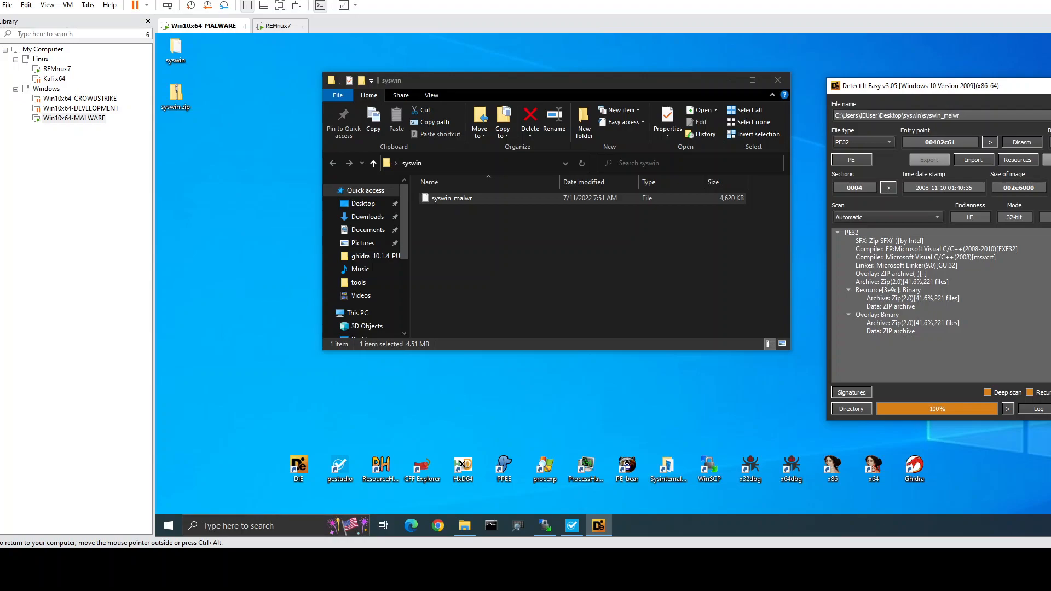
left_click(777, 80)
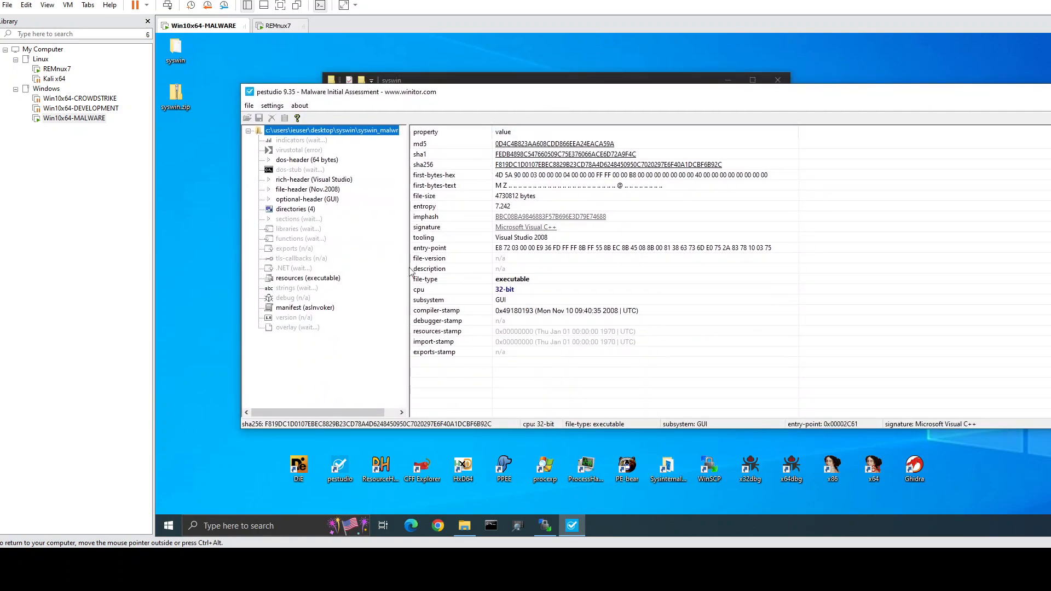
mouse_move(335, 263)
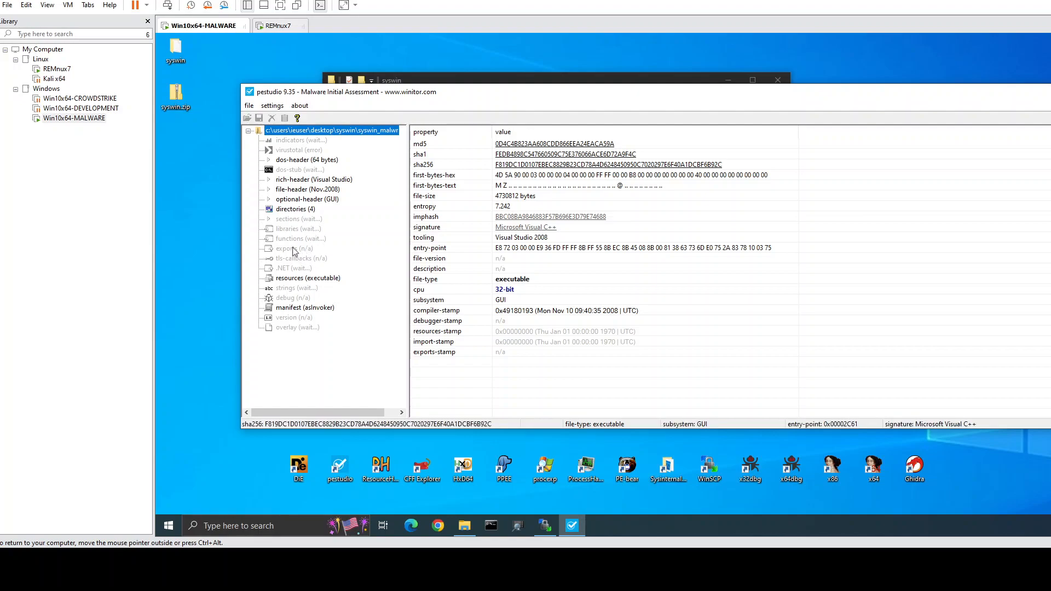
- List syswin_malwr's resources in pestudio, widening the signature column to show the Python script and executable
left_click(308, 277)
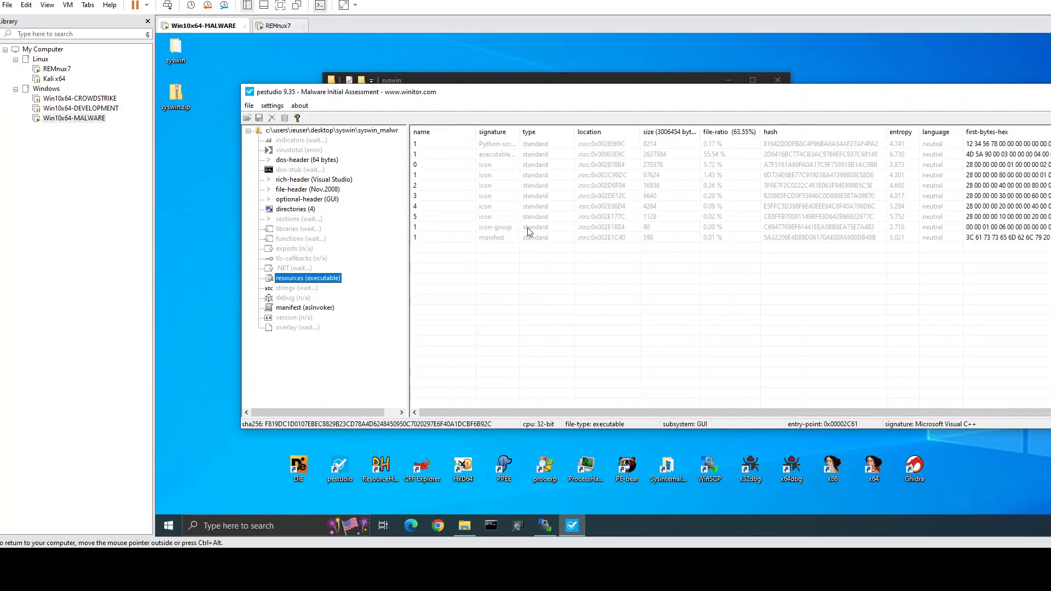
left_click_drag(519, 131, 543, 131)
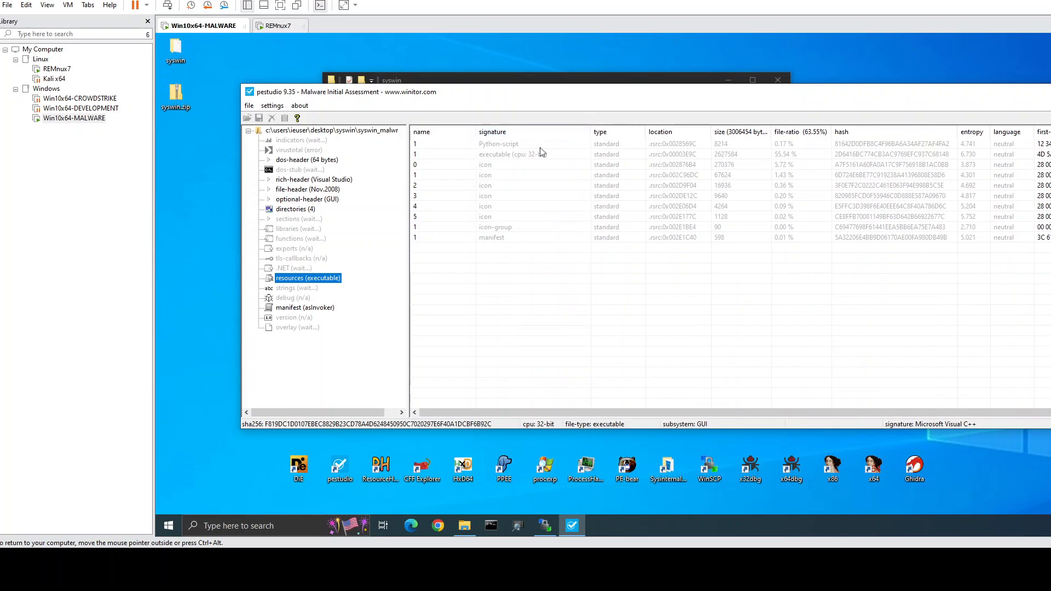
left_click(512, 155)
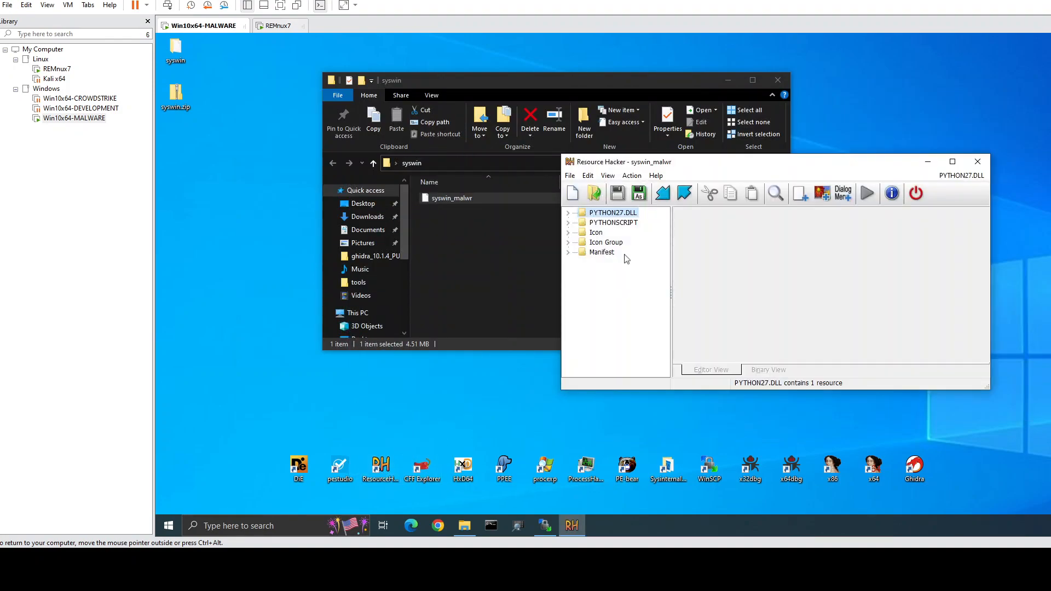
- Inspect the PYTHON27.DLL MZ binary and PYTHONSCRIPT py2exe boot_common paths in Resource Hacker
left_click(568, 213)
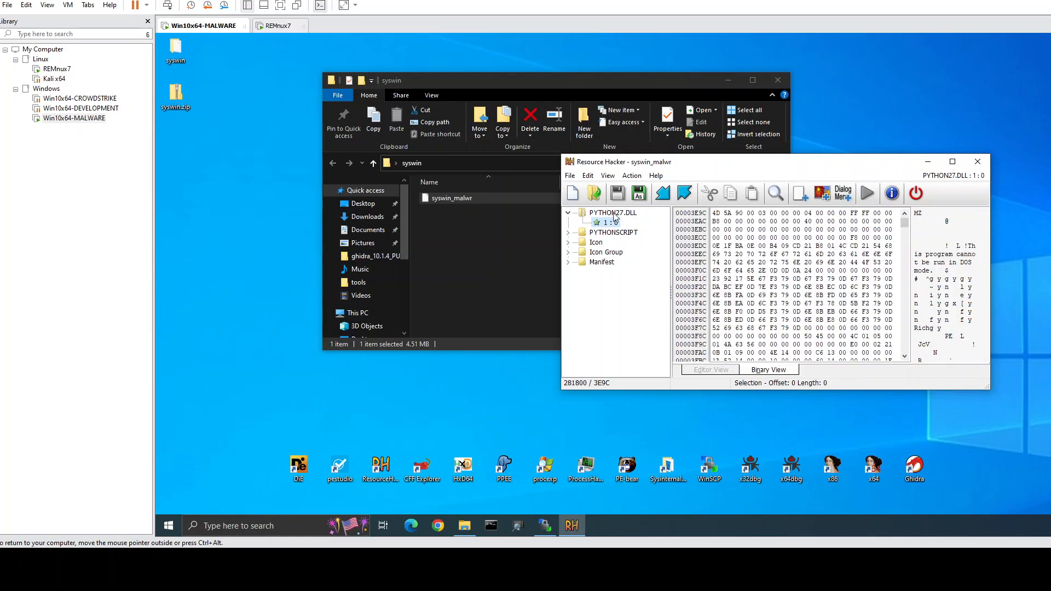
mouse_move(680, 206)
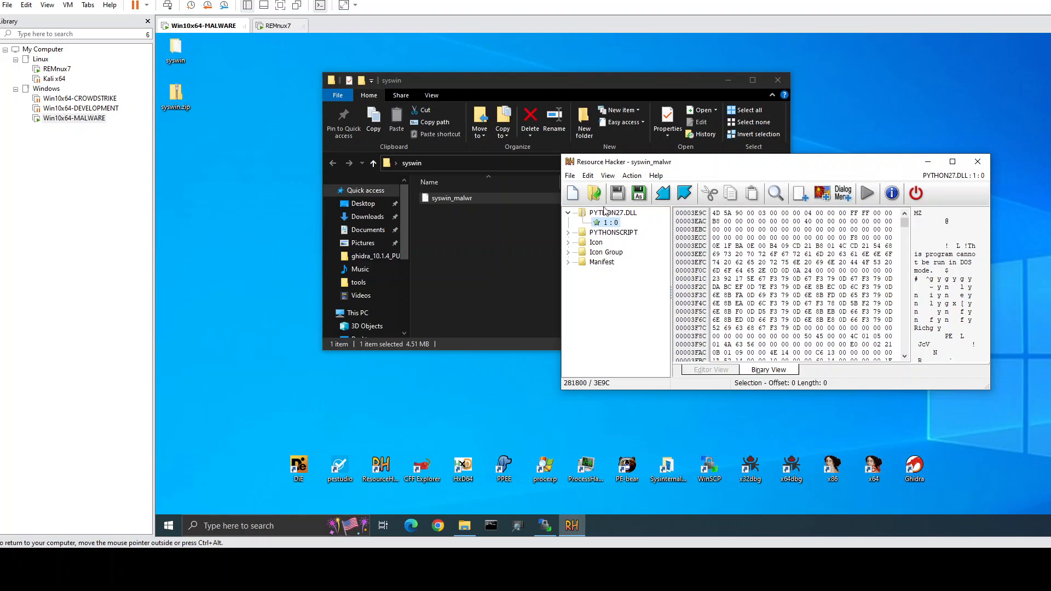
left_click(606, 242)
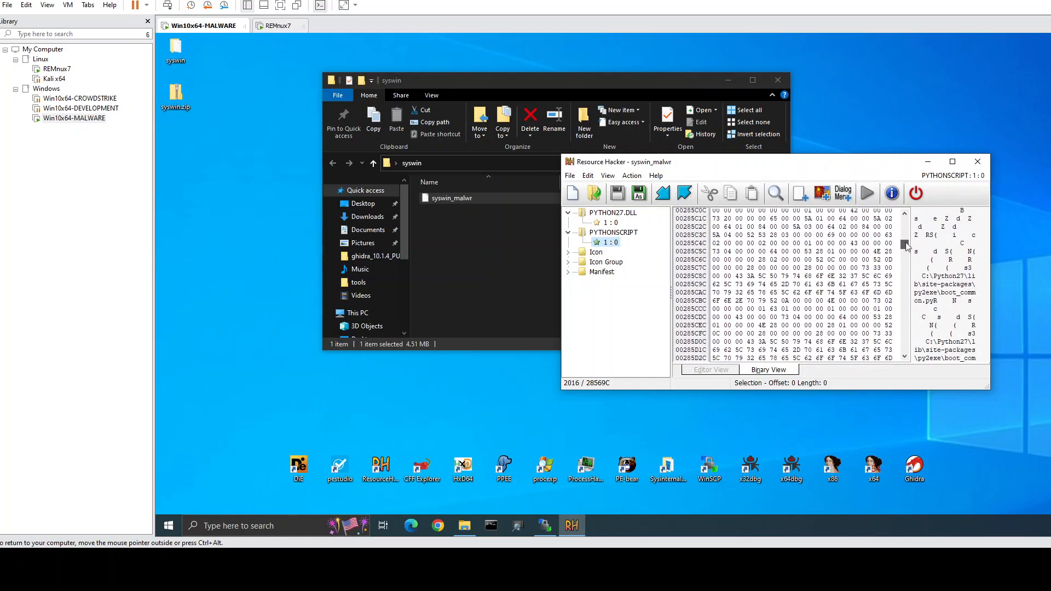
scroll("down", 3)
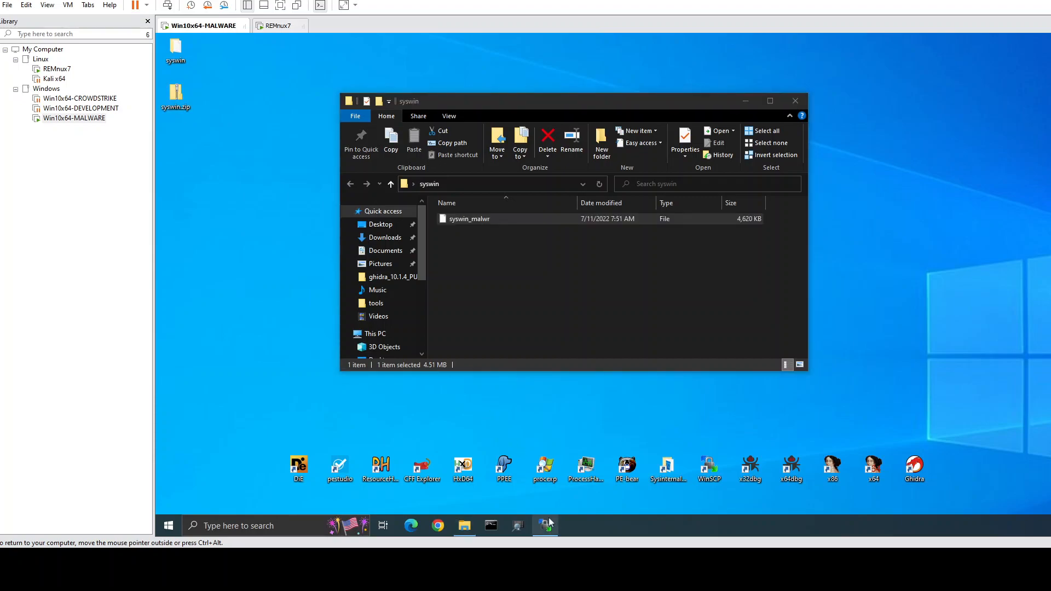
mouse_move(449, 290)
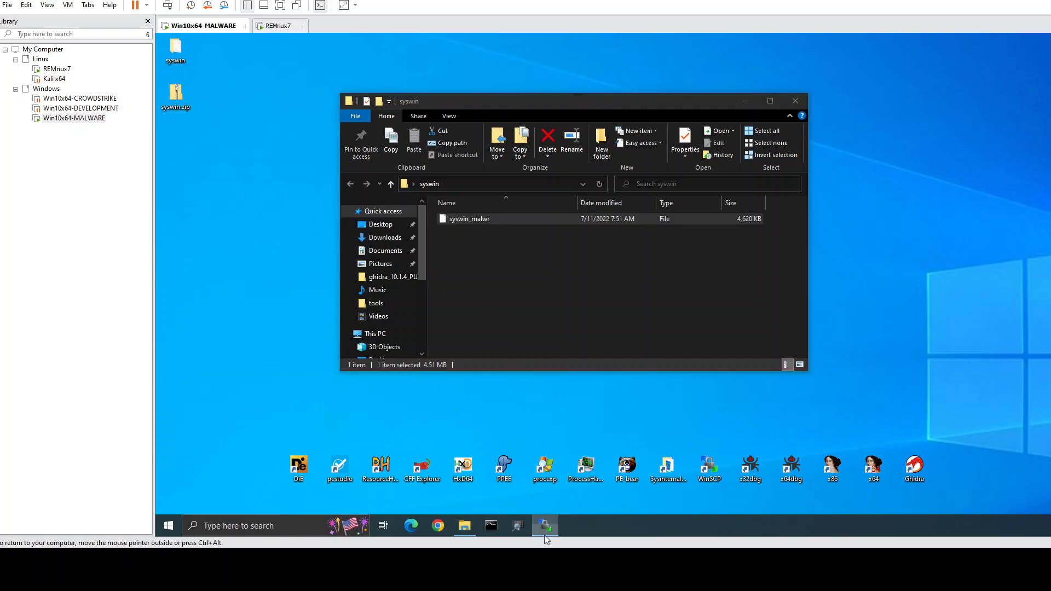
- Restore WinSCP to see local syswin_malwr beside the remote python-exe-unpacker-master folder
left_click(546, 526)
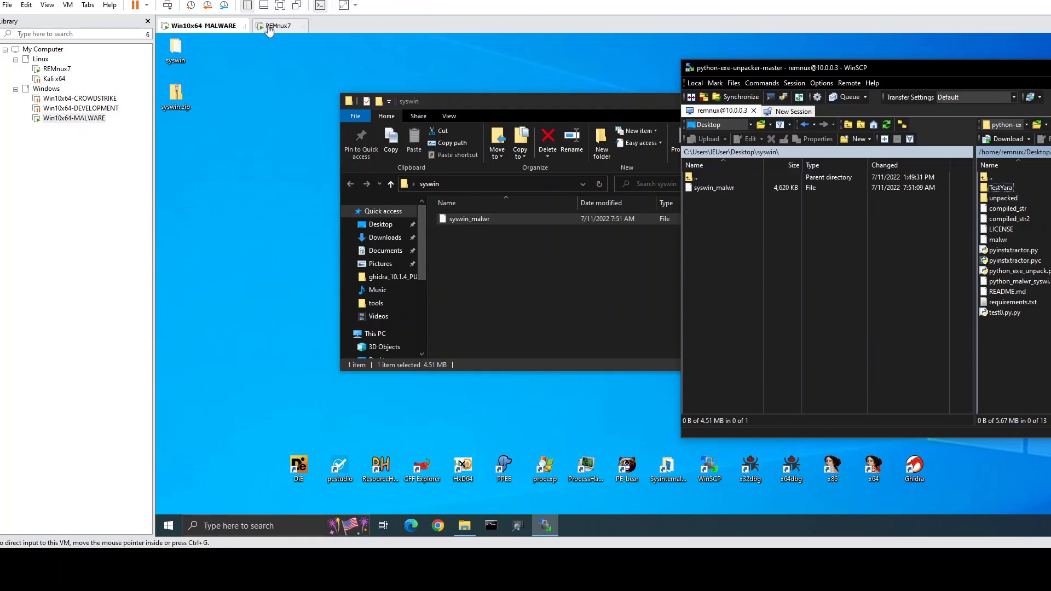
left_click(277, 26)
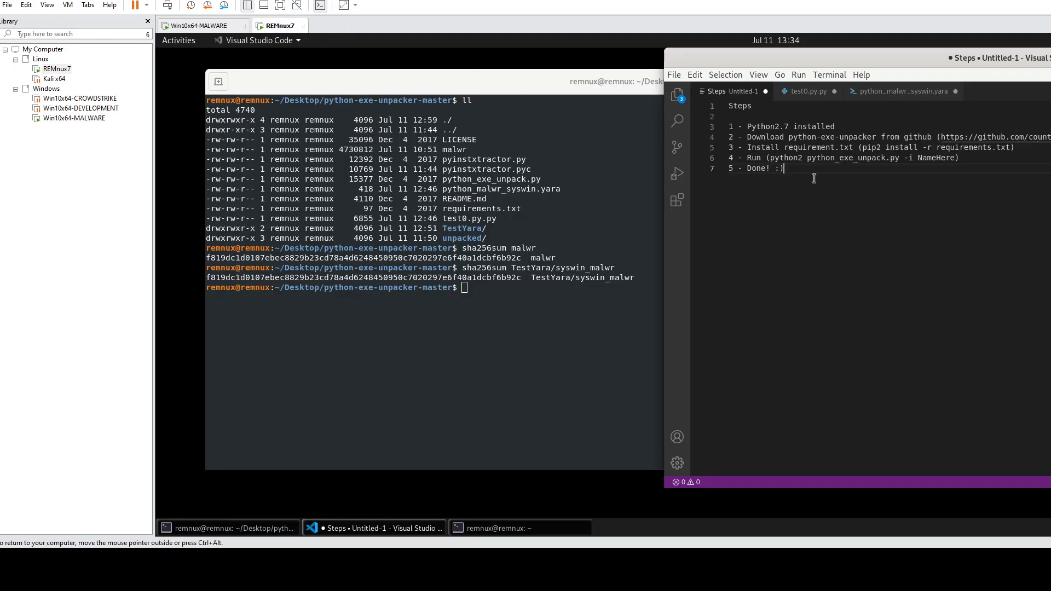
double_click(765, 126)
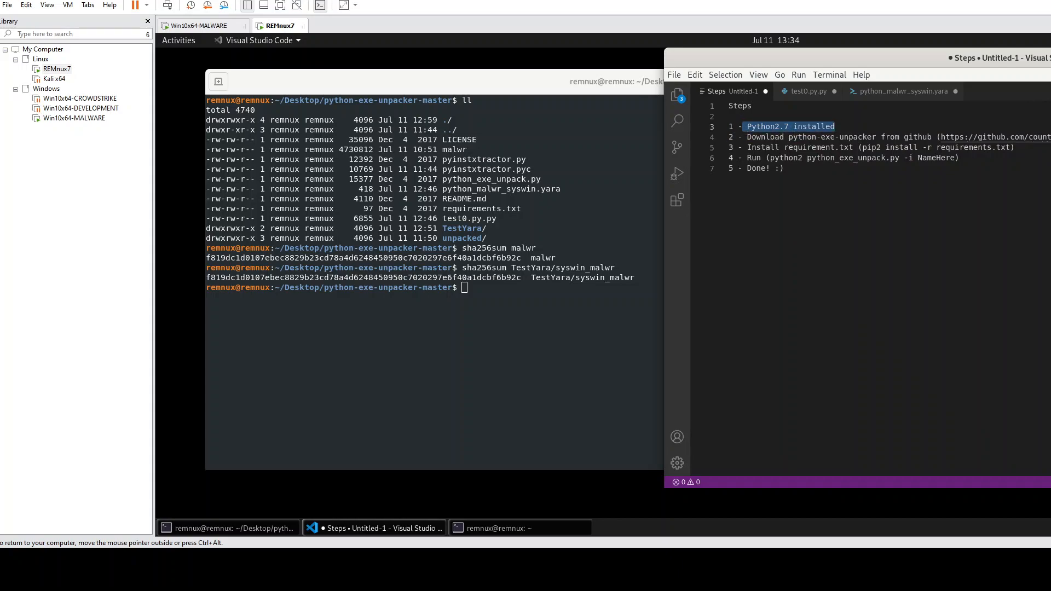
double_click(833, 137)
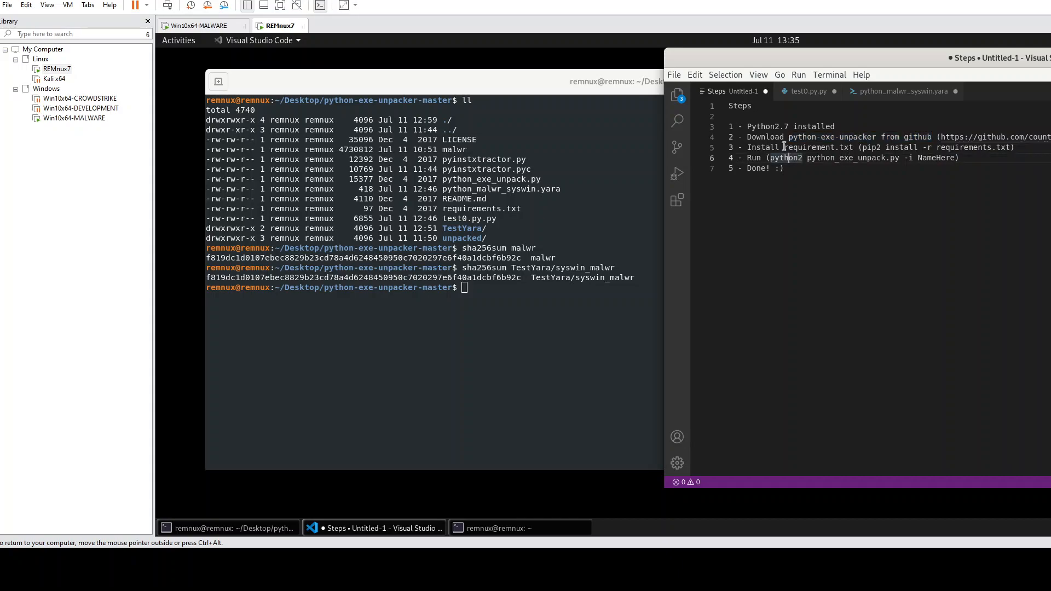
double_click(816, 147)
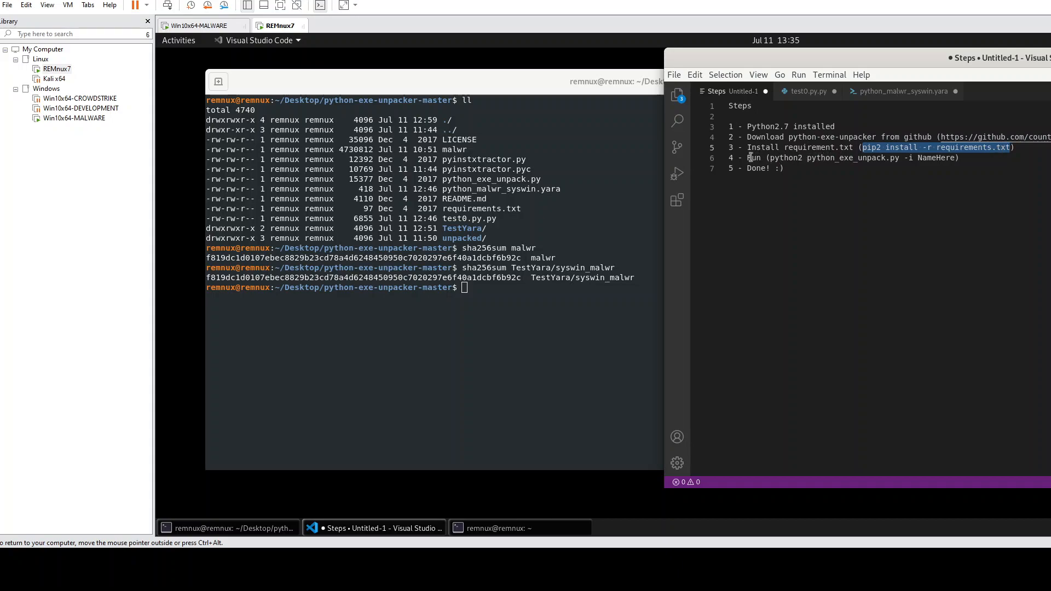
left_click(768, 158)
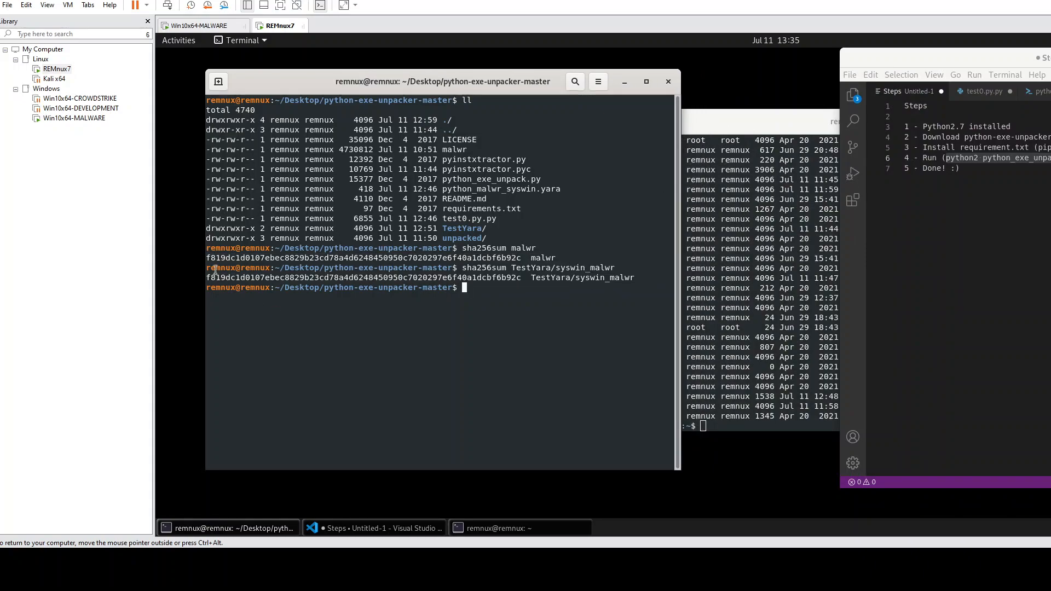
mouse_move(573, 257)
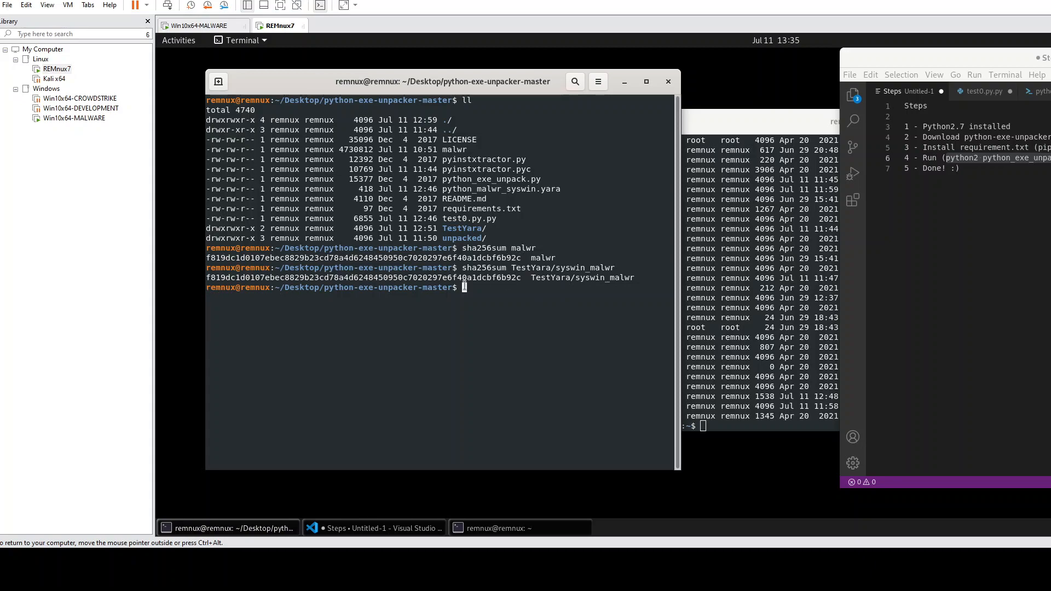
left_click(200, 26)
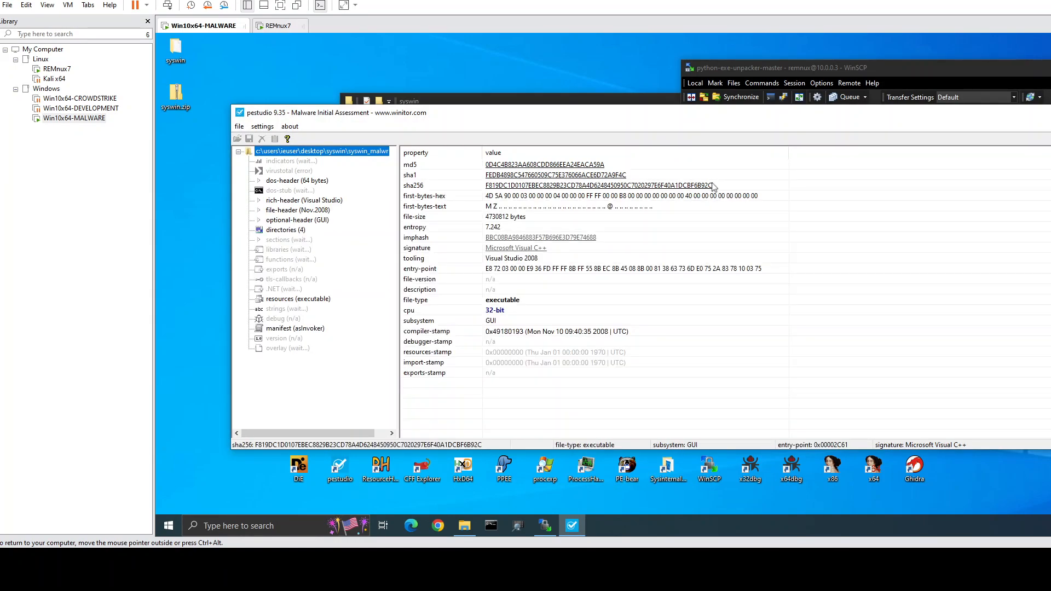
left_click(280, 26)
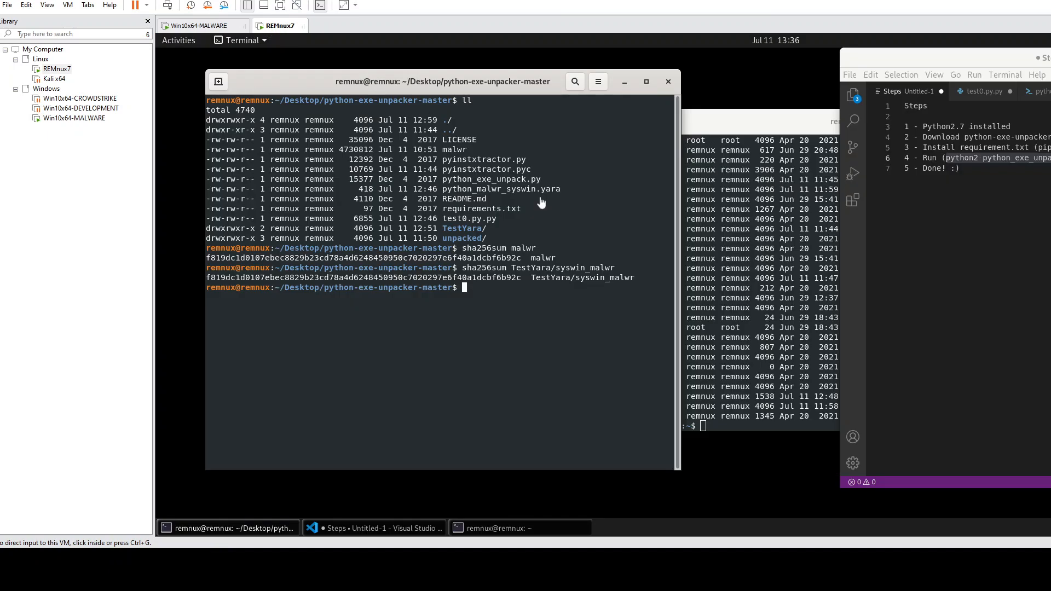
- Create a folder named 'new' with mkdir, move malwr into it, and list its contents
key("Return")
type("ll")
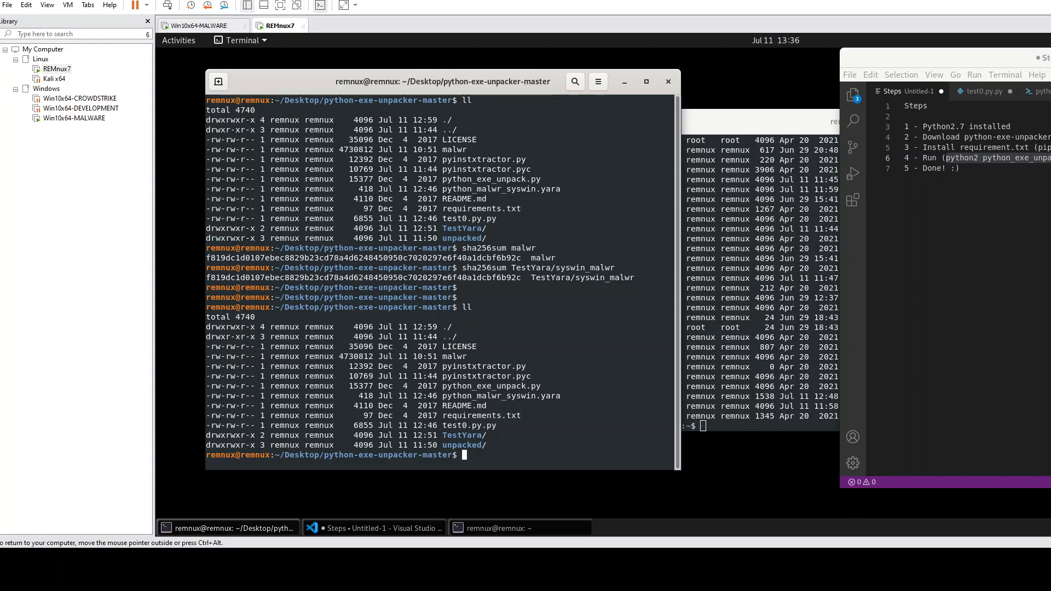
mouse_move(560, 433)
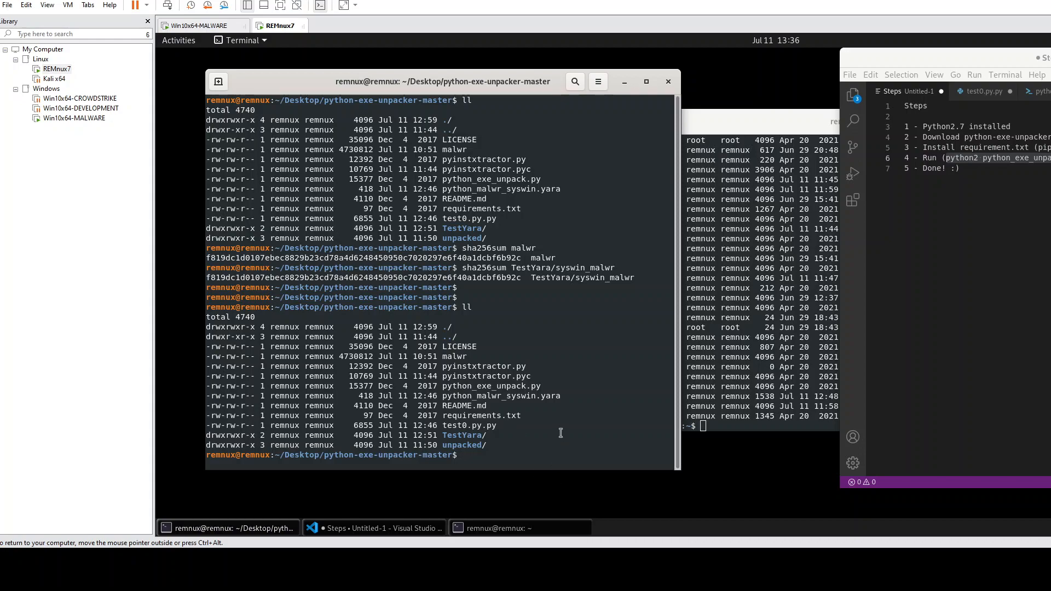
type("mkdi")
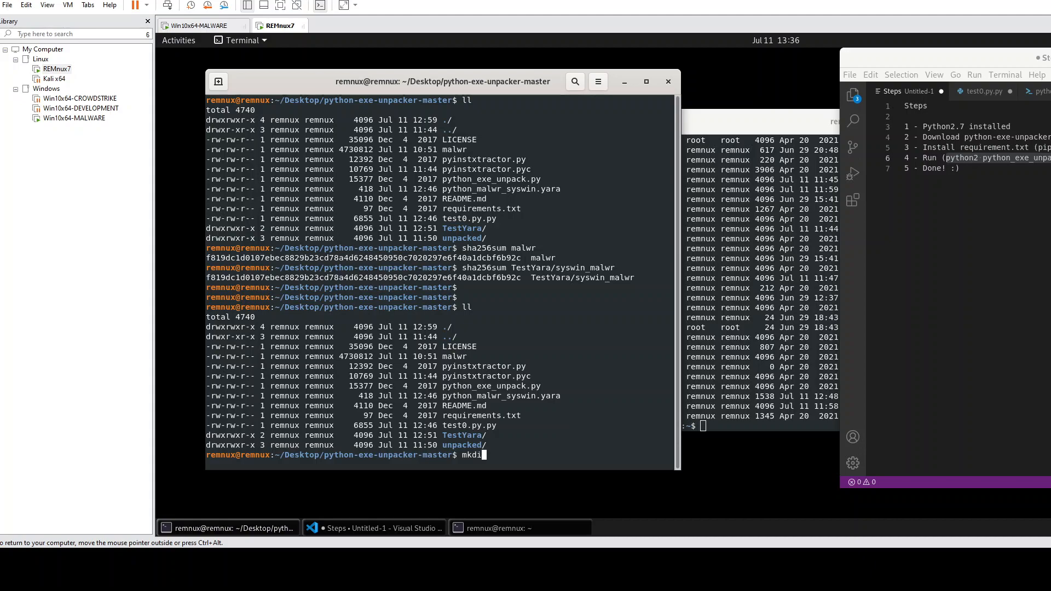
type("new")
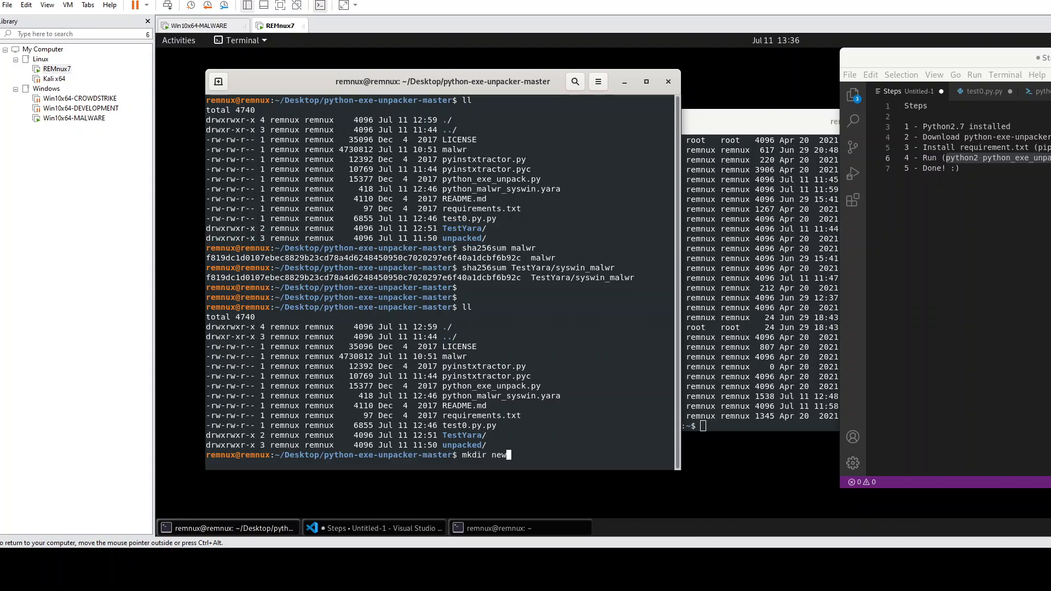
key("Return")
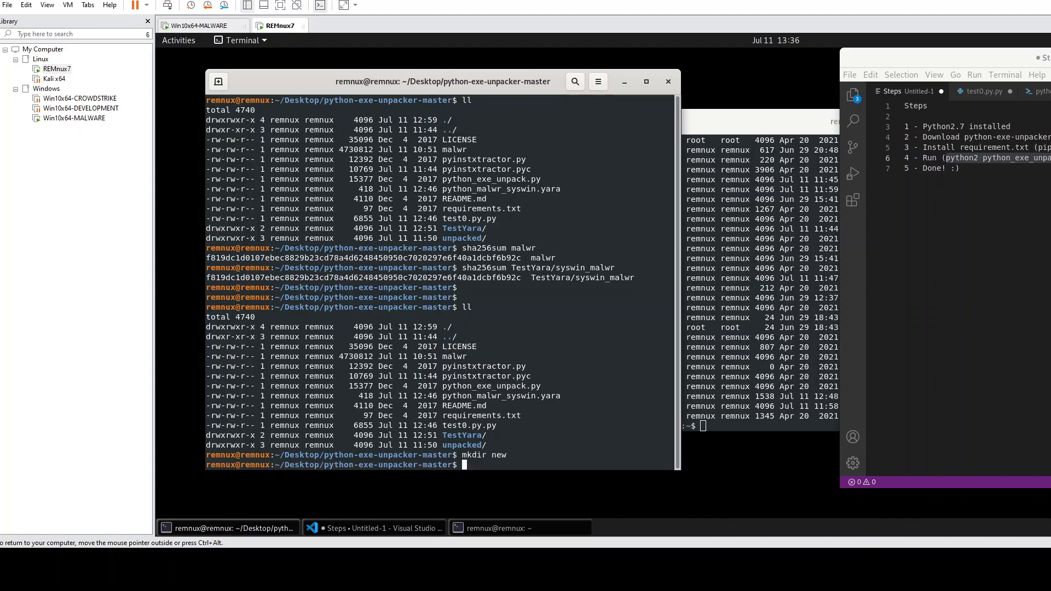
type("mv malwr")
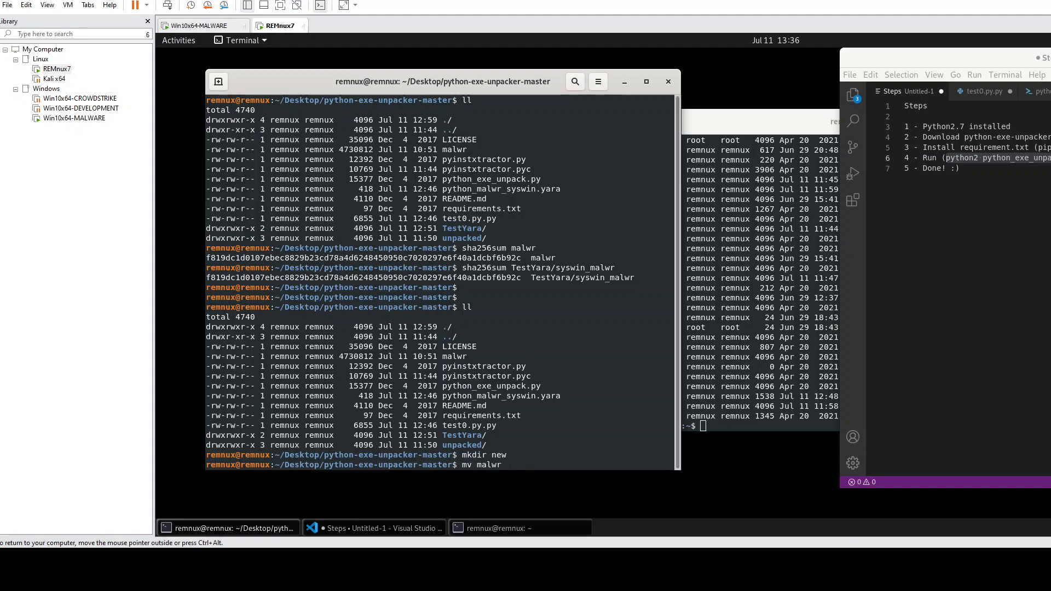
key("Return")
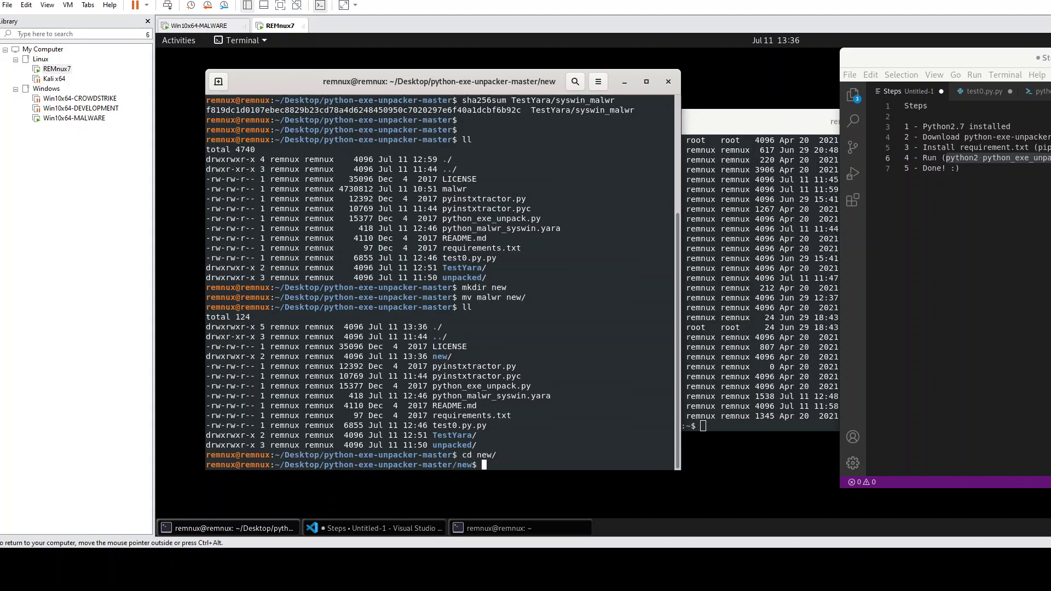
key("Return")
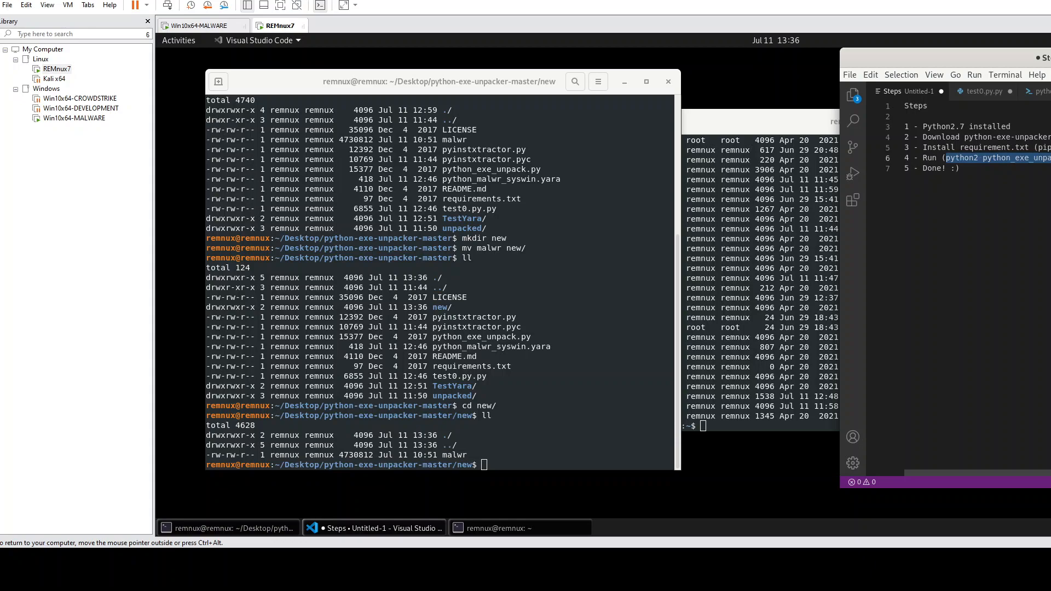
- Run python2 ../python_exe_unpack.py -i malwr to unpack and decompile the sample
type("pyt")
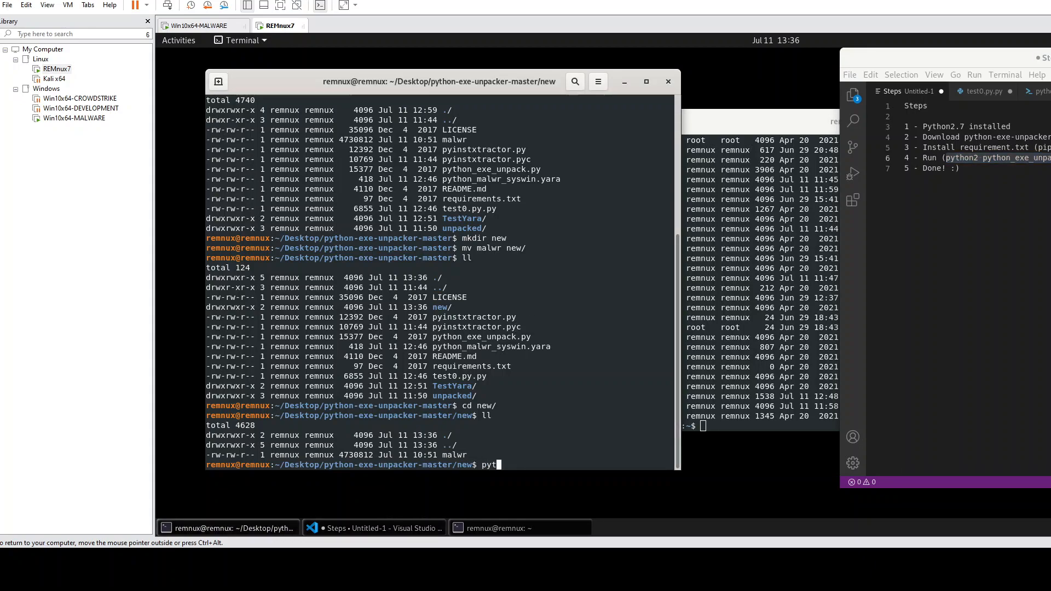
type("hon2")
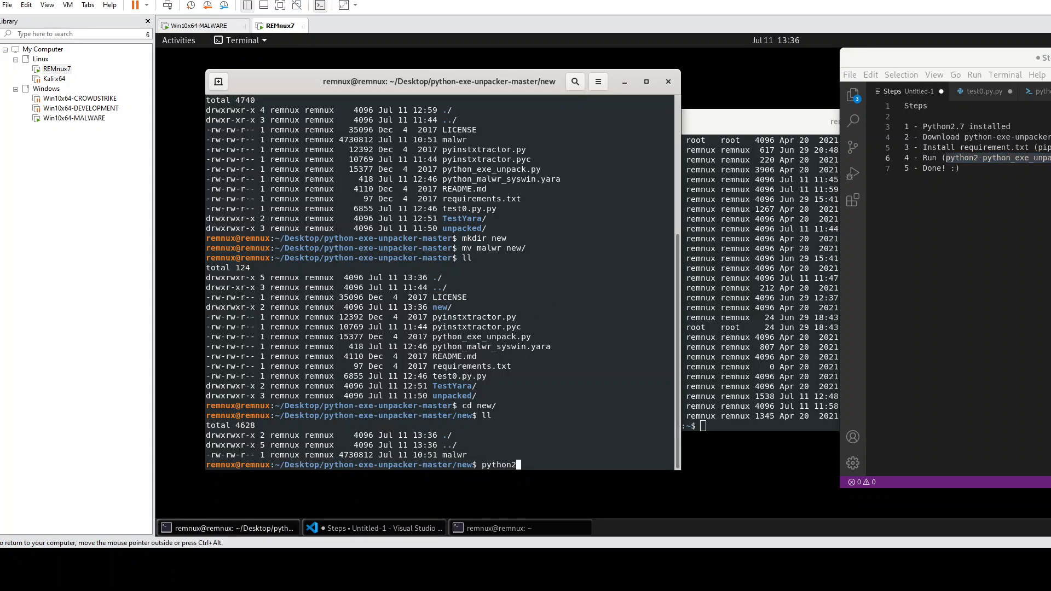
type("..")
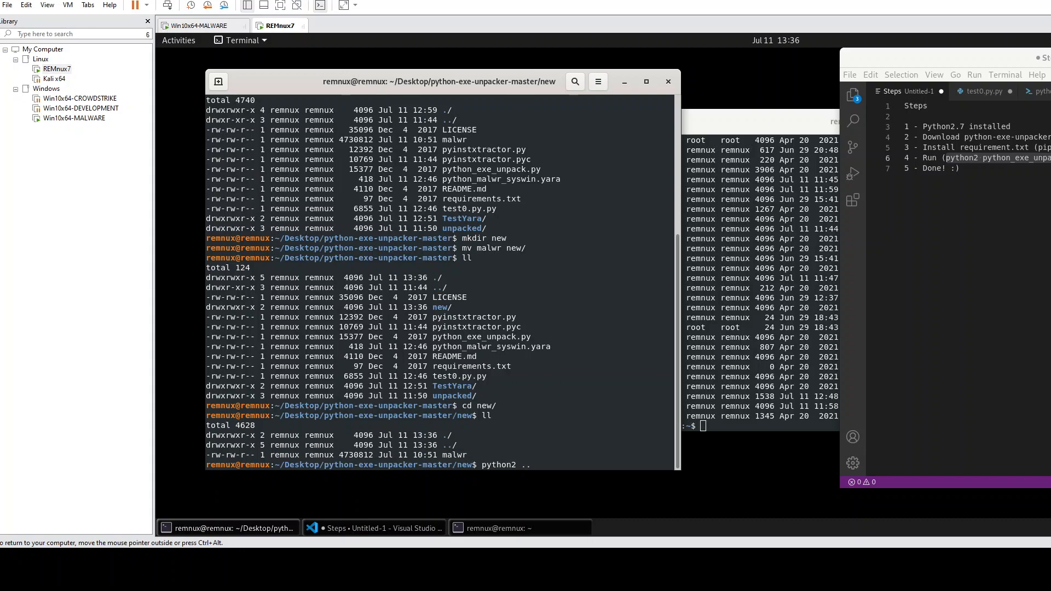
type("/python_exe_unpack.py")
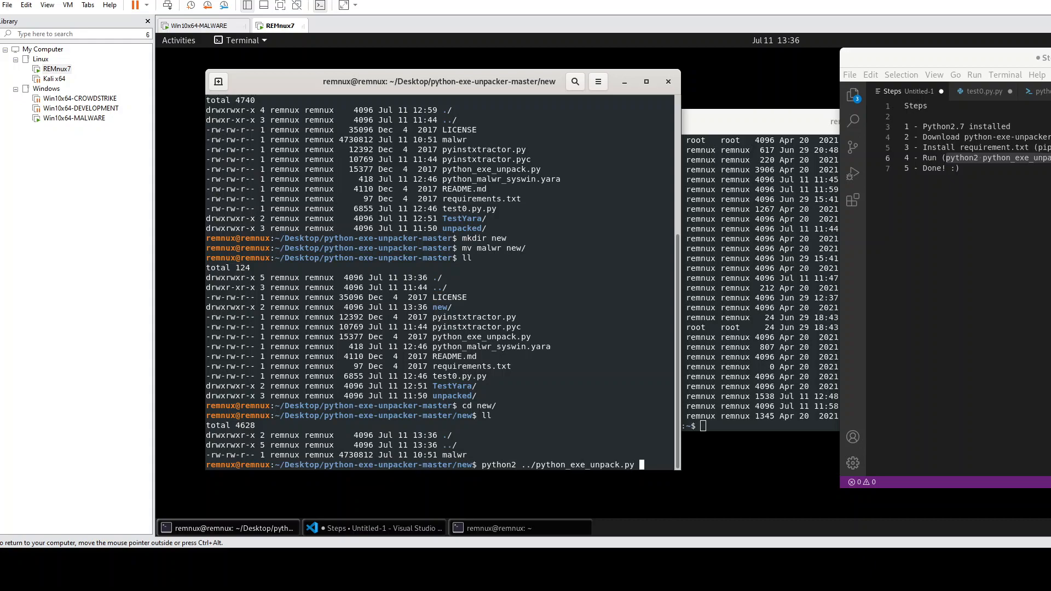
type("-")
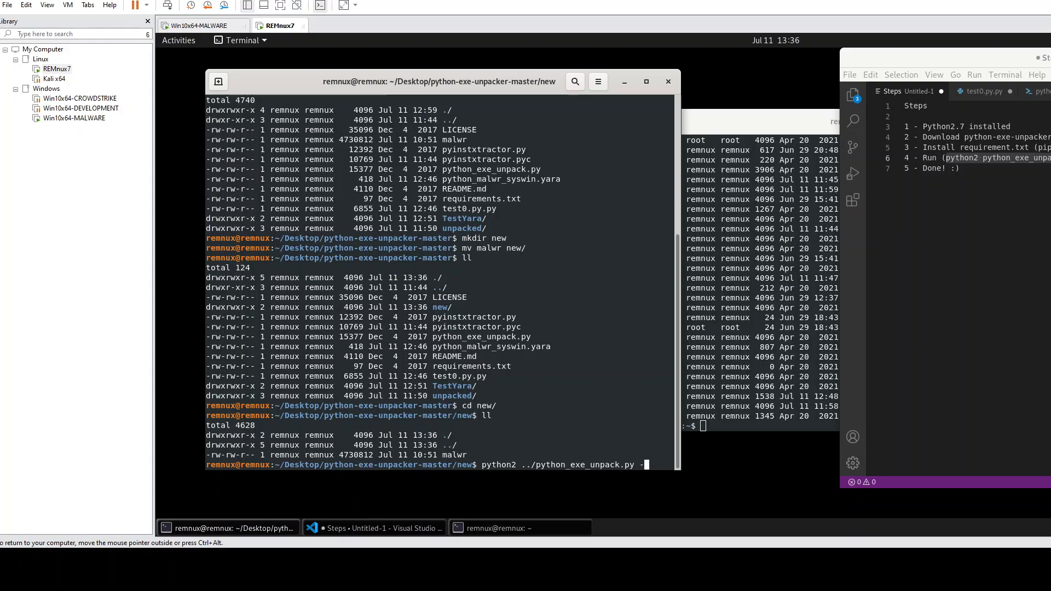
type("-i ma")
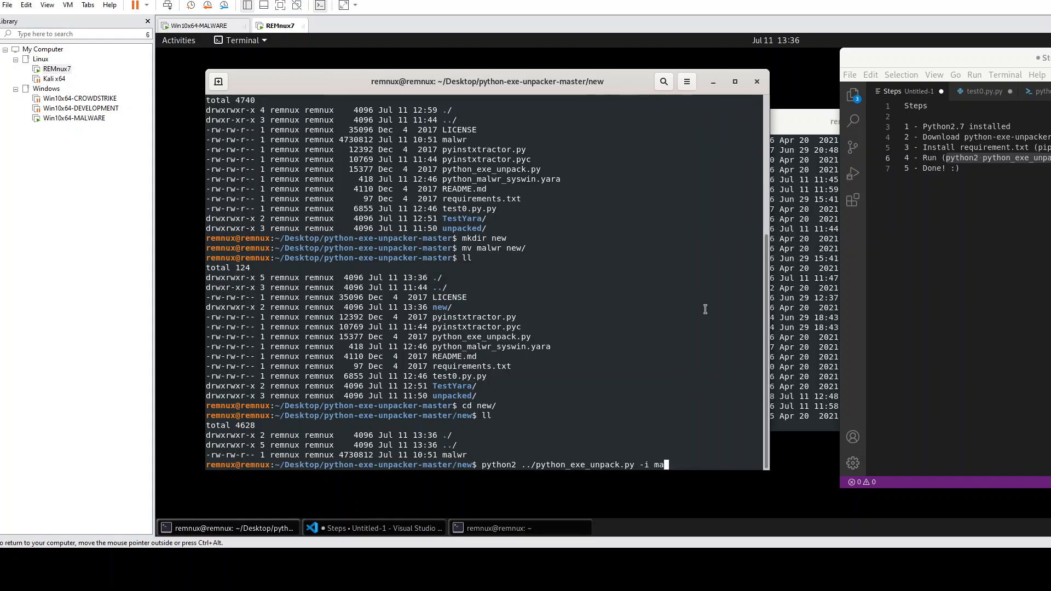
key("Return")
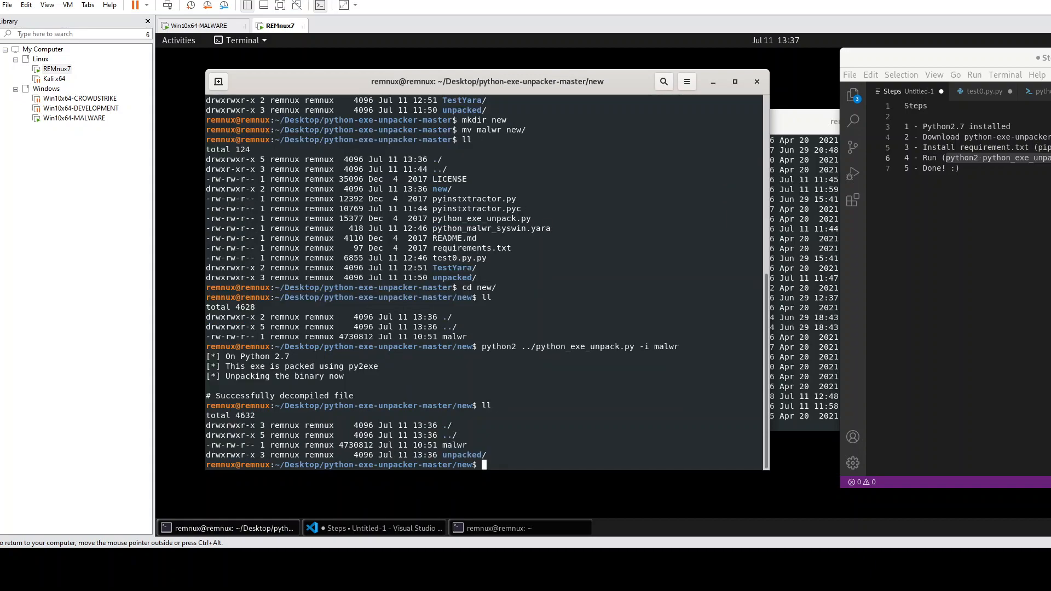
- Enter unpacked/malwr, confirm test0.py.py and test0.py.pyc, and view test0.py.py in VS Code
type("cd unpacked/")
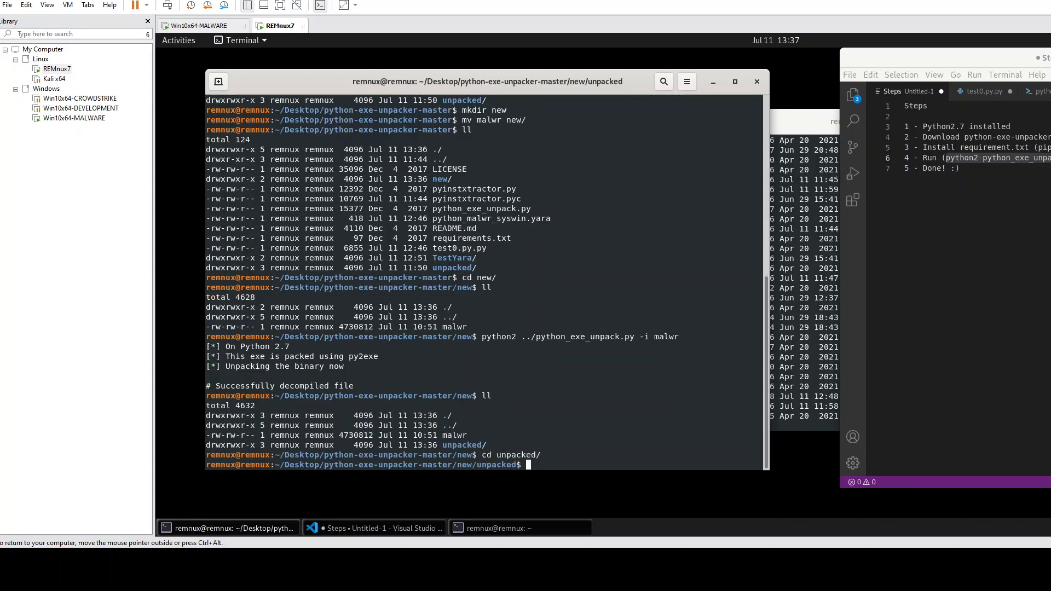
type("ll")
type("cd malwr/")
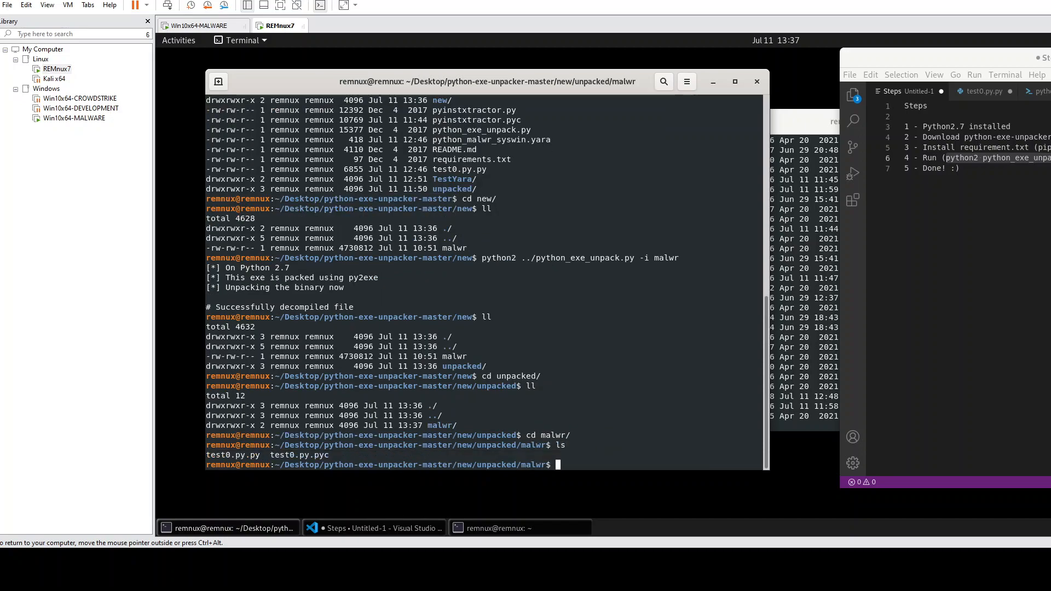
mouse_move(241, 500)
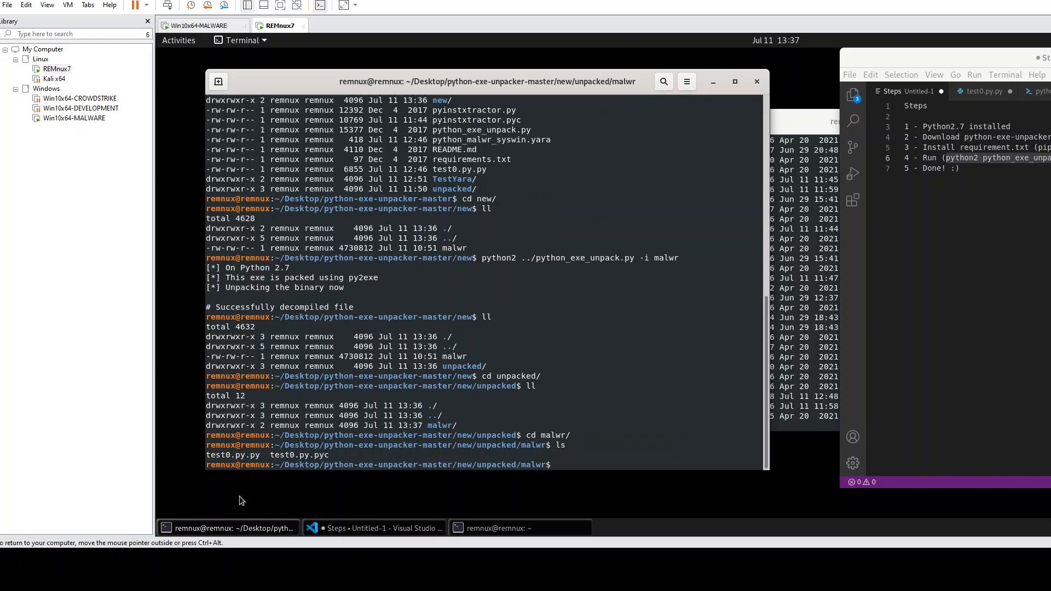
double_click(232, 455)
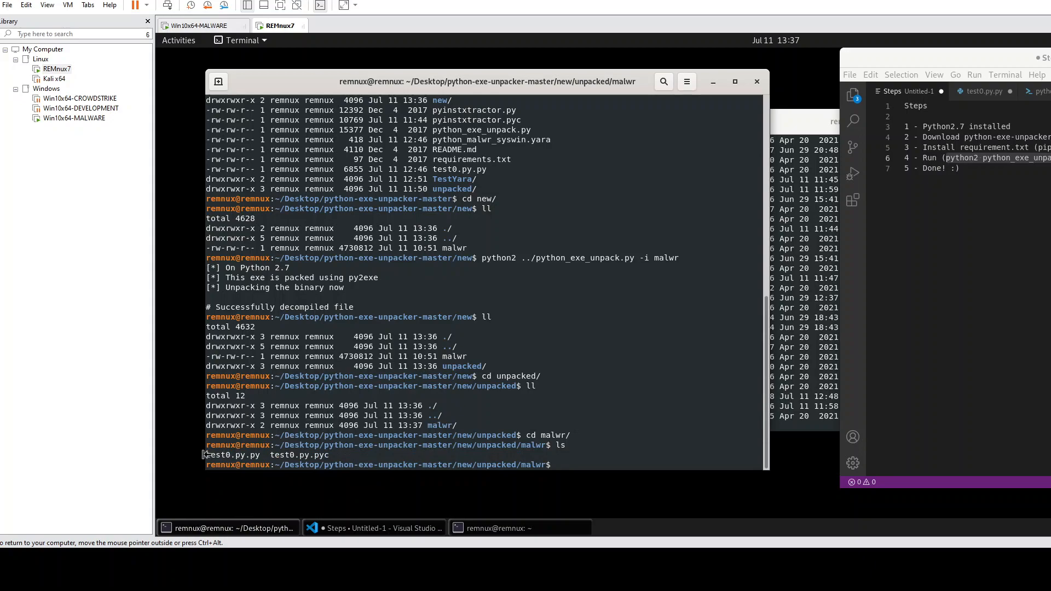
double_click(233, 454)
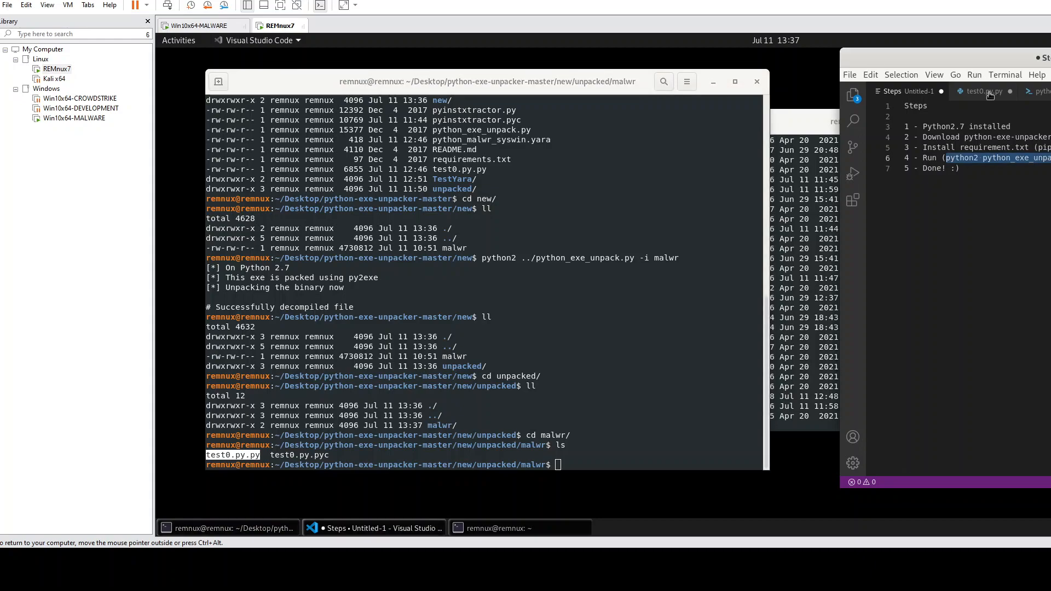
left_click(982, 91)
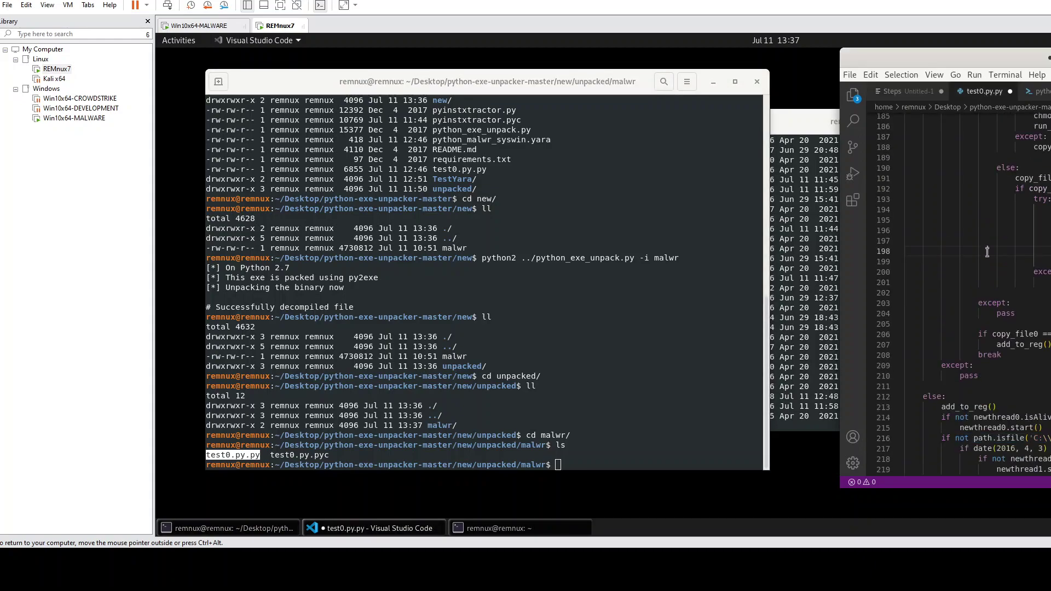
scroll("up", 3)
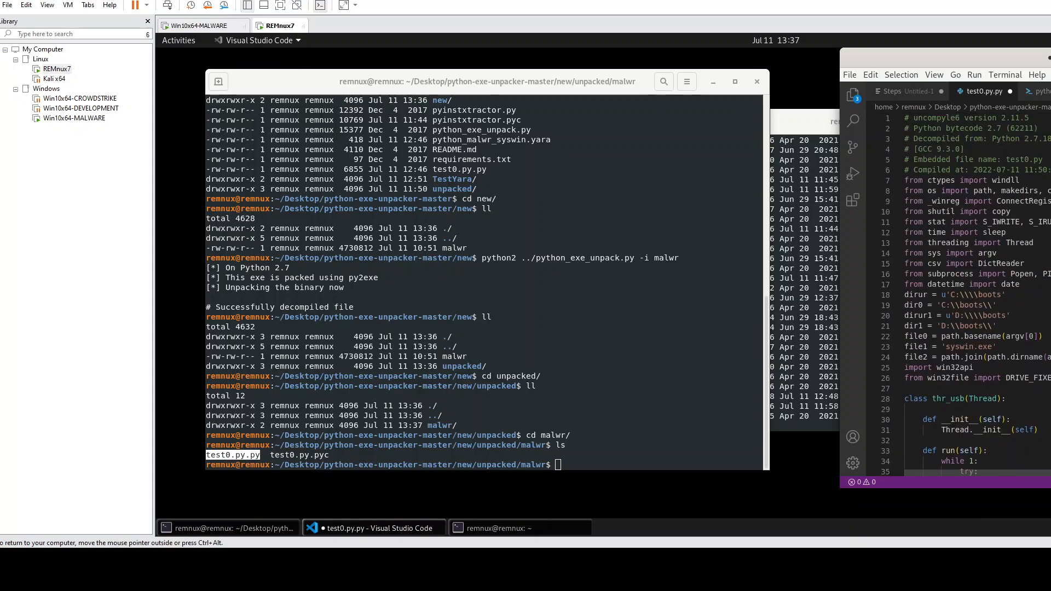
scroll("down", 3)
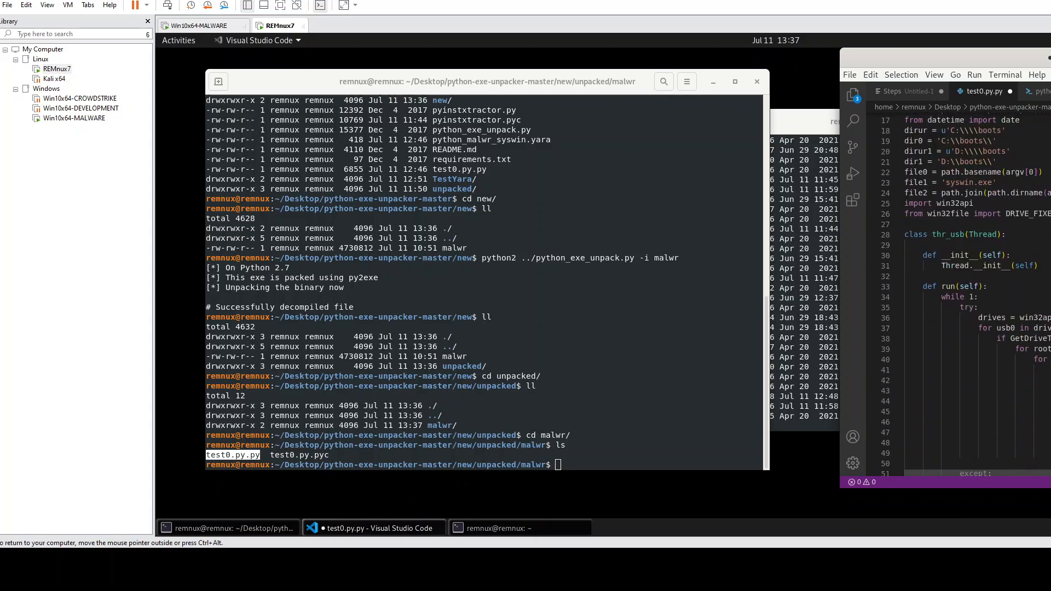
scroll("down", 3)
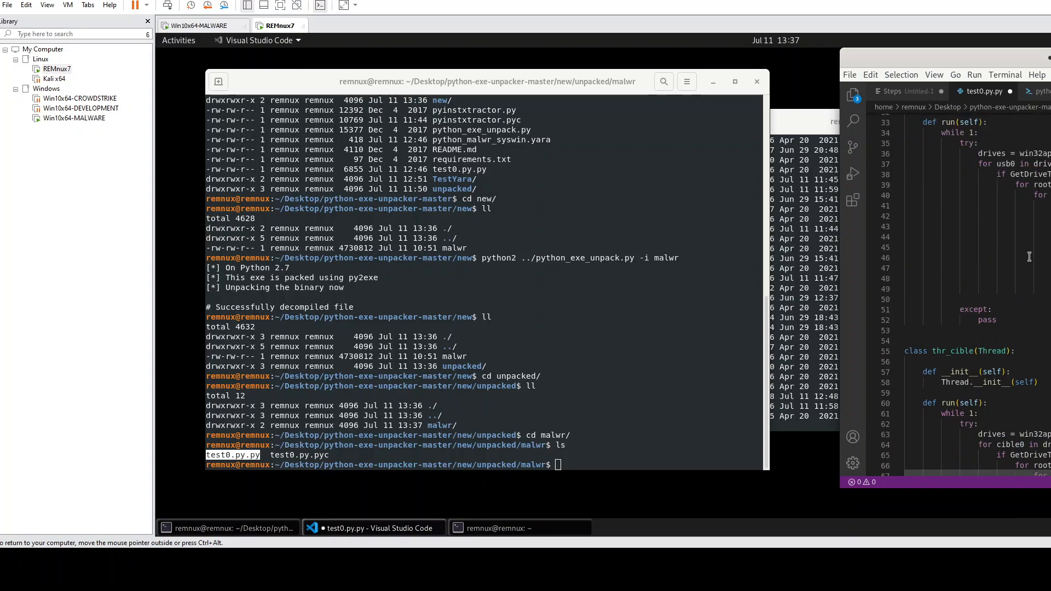
scroll("up", 3)
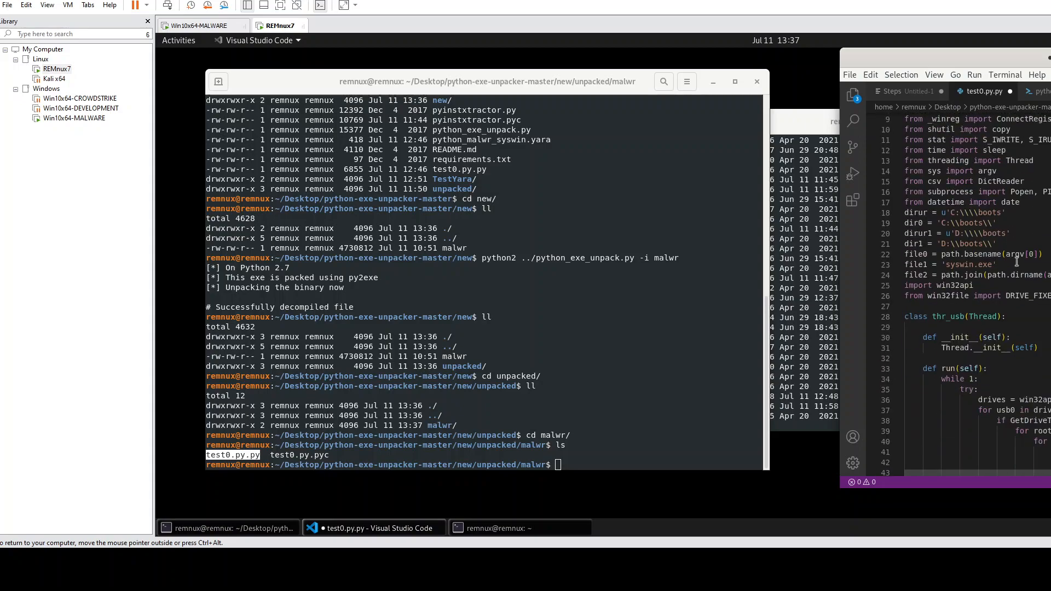
scroll("down", 3)
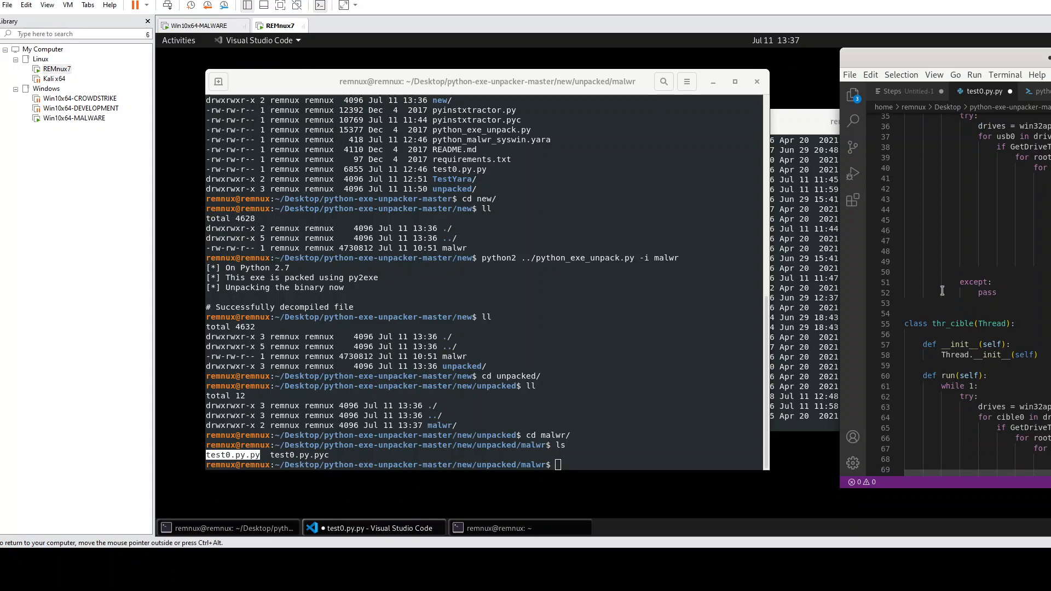
scroll("up", 3)
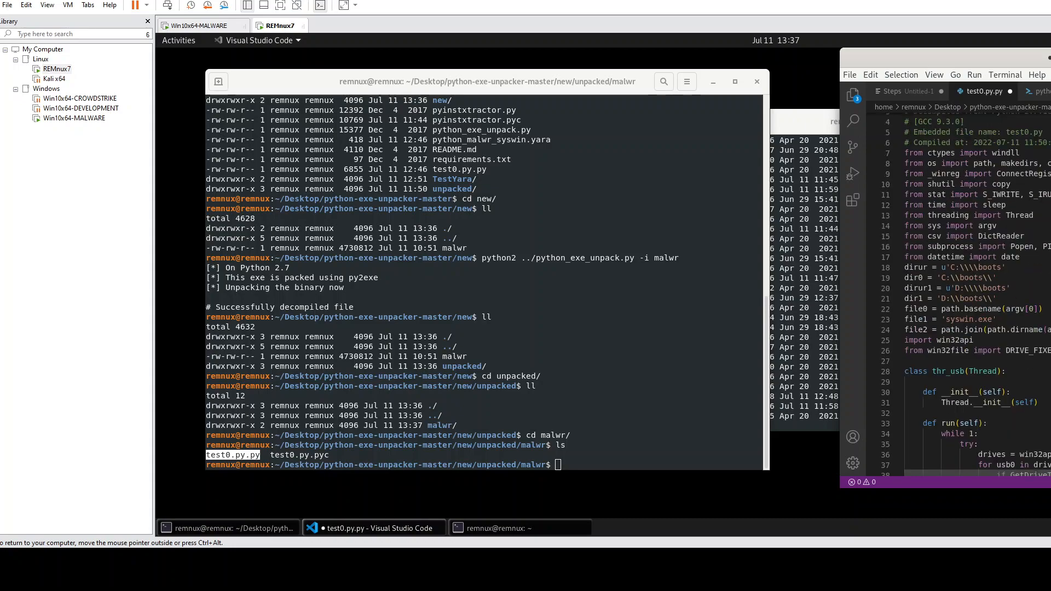
scroll("down", 3)
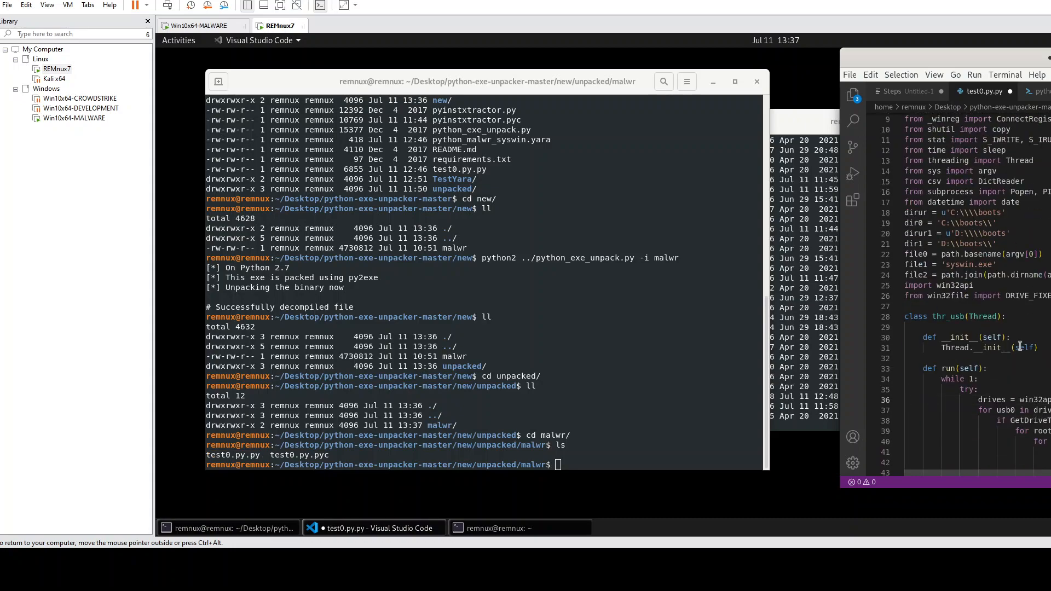
scroll("down", 3)
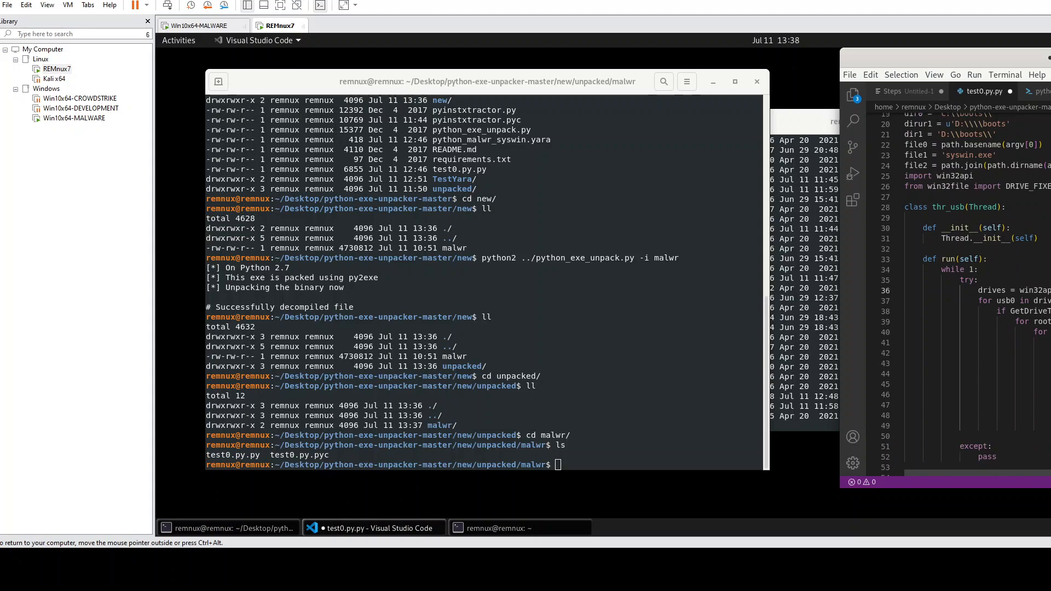
scroll("down", 3)
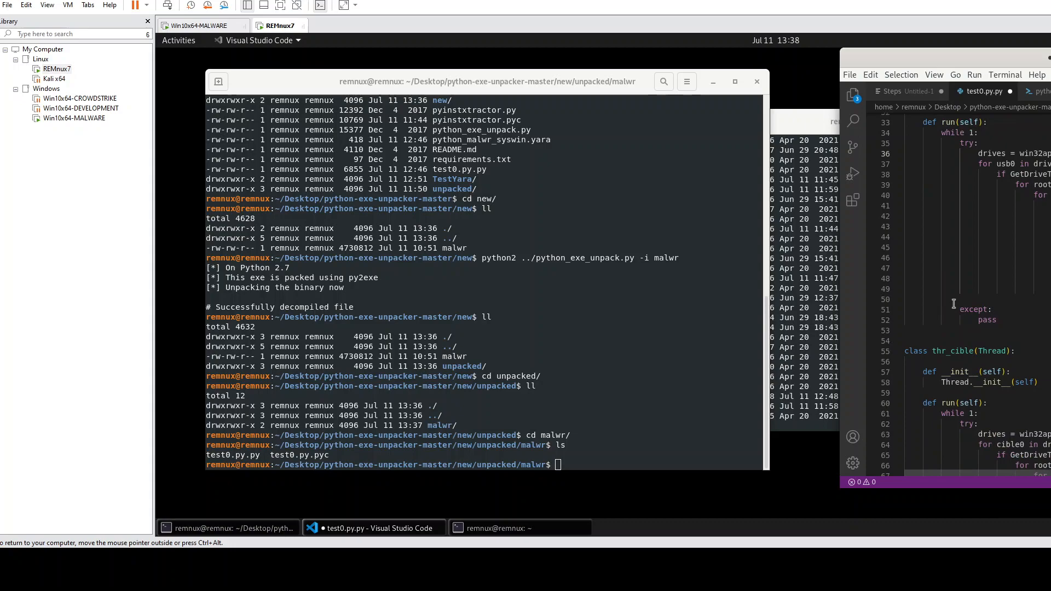
scroll("down", 3)
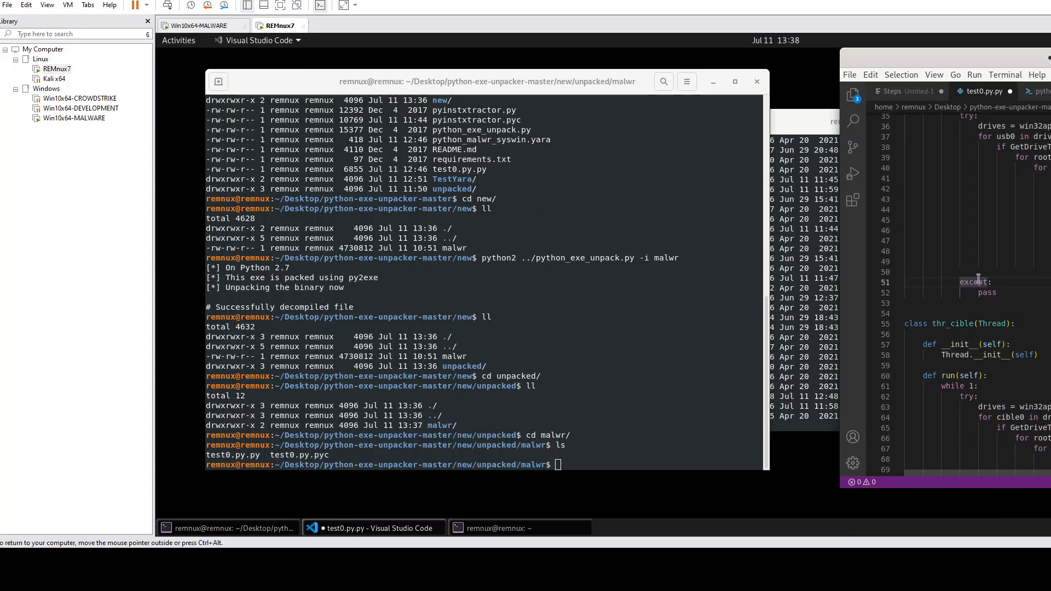
scroll("down", 3)
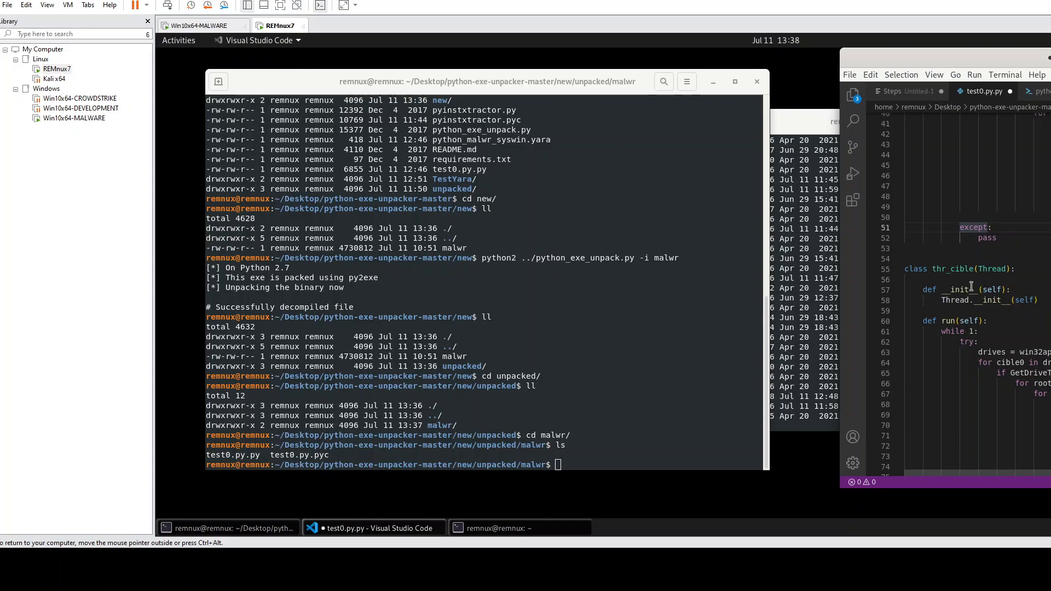
scroll("down", 3)
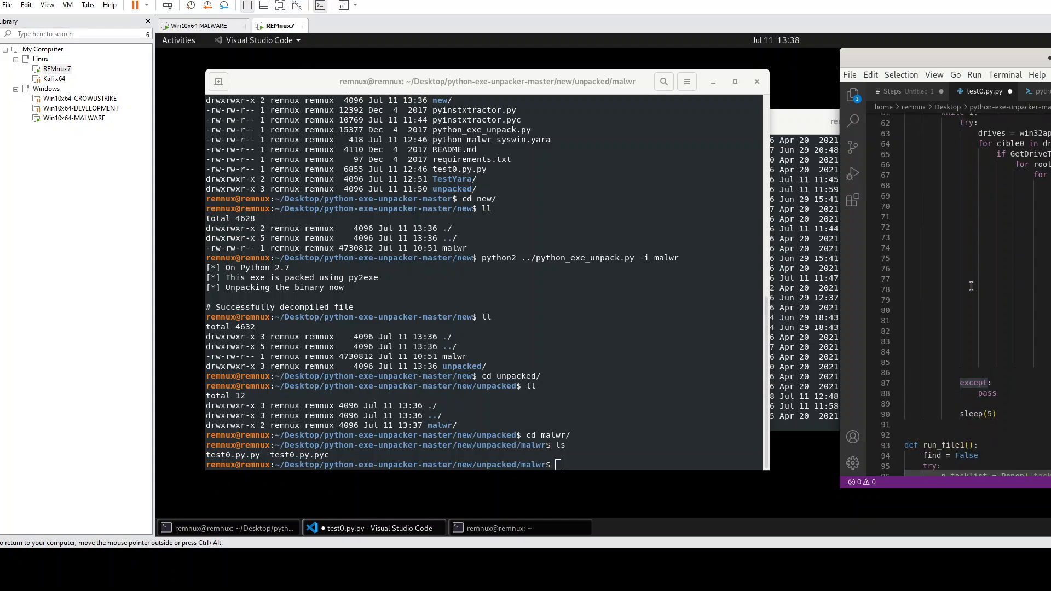
scroll("down", 3)
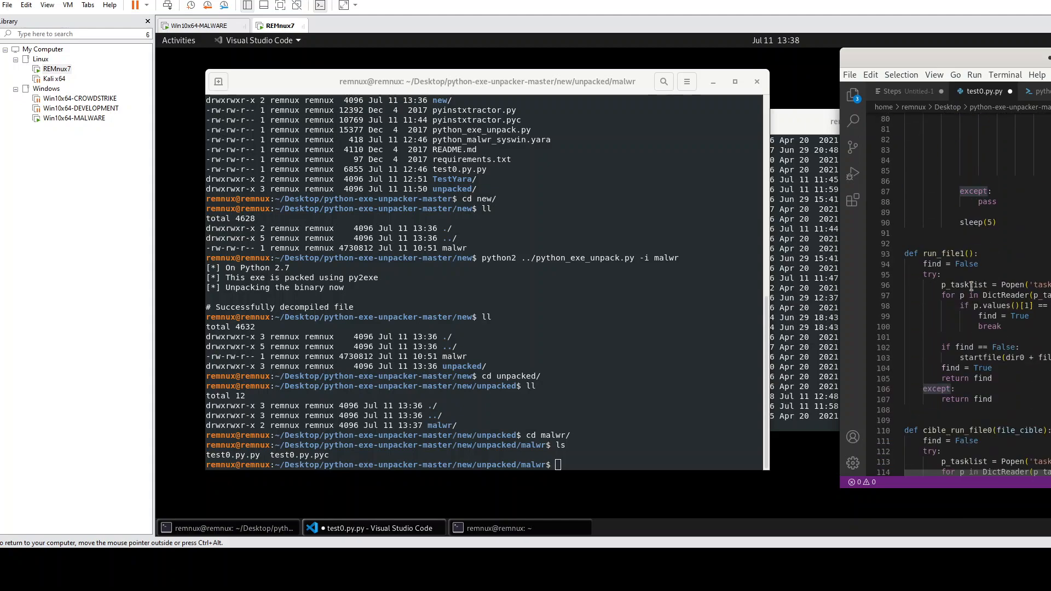
scroll("down", 3)
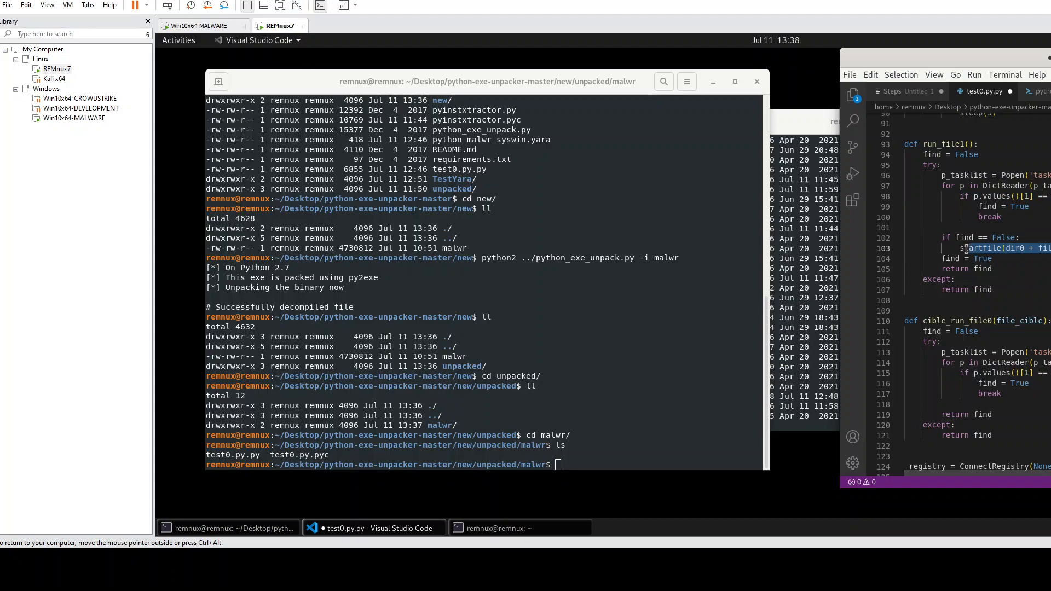
- Scroll through test0.py.py's registry helpers, copy logic and main while loop
scroll("down", 3)
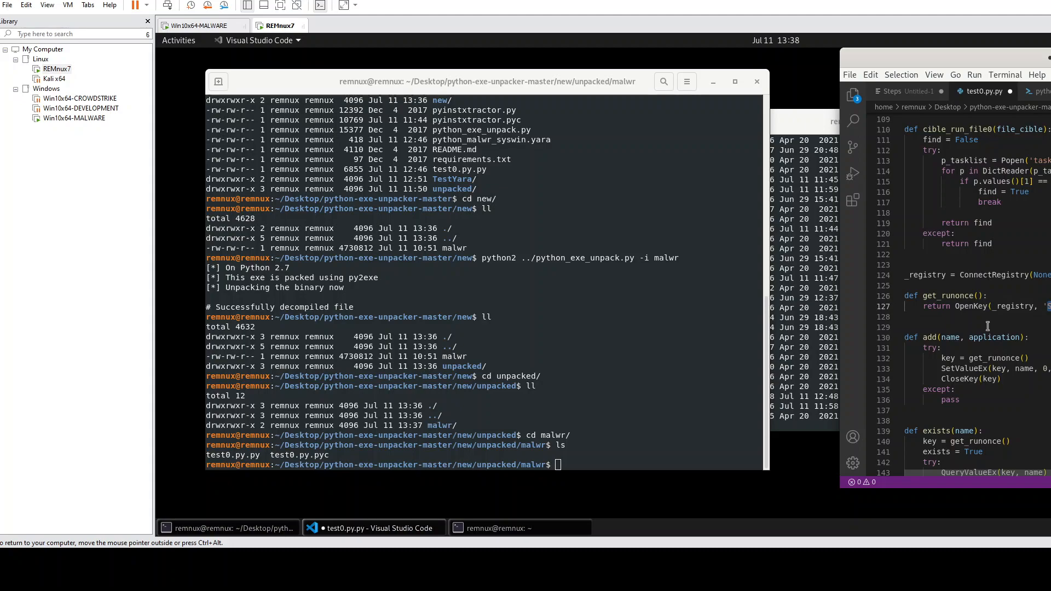
scroll("down", 3)
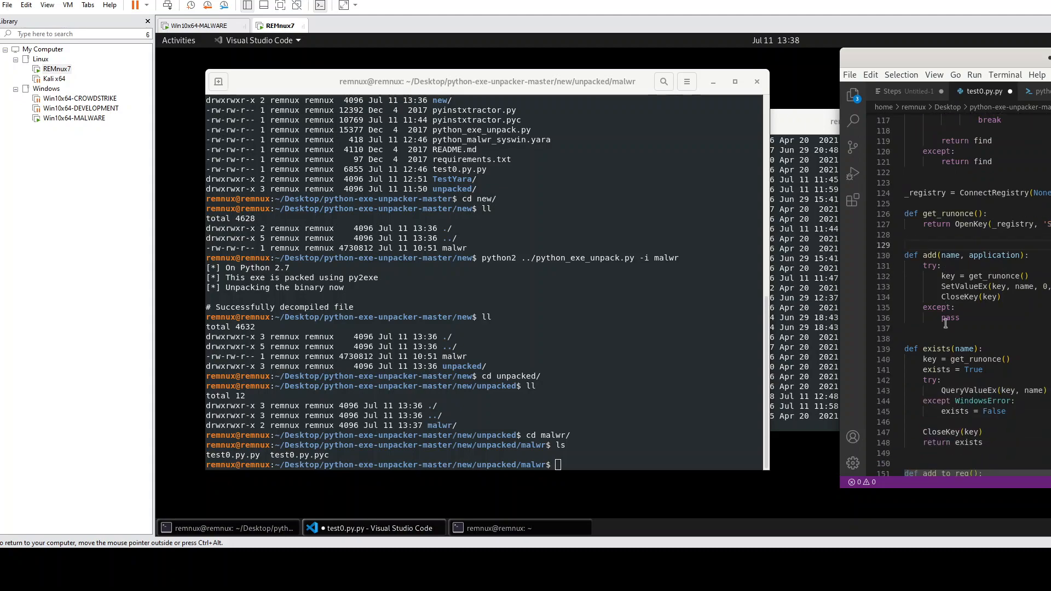
scroll("down", 3)
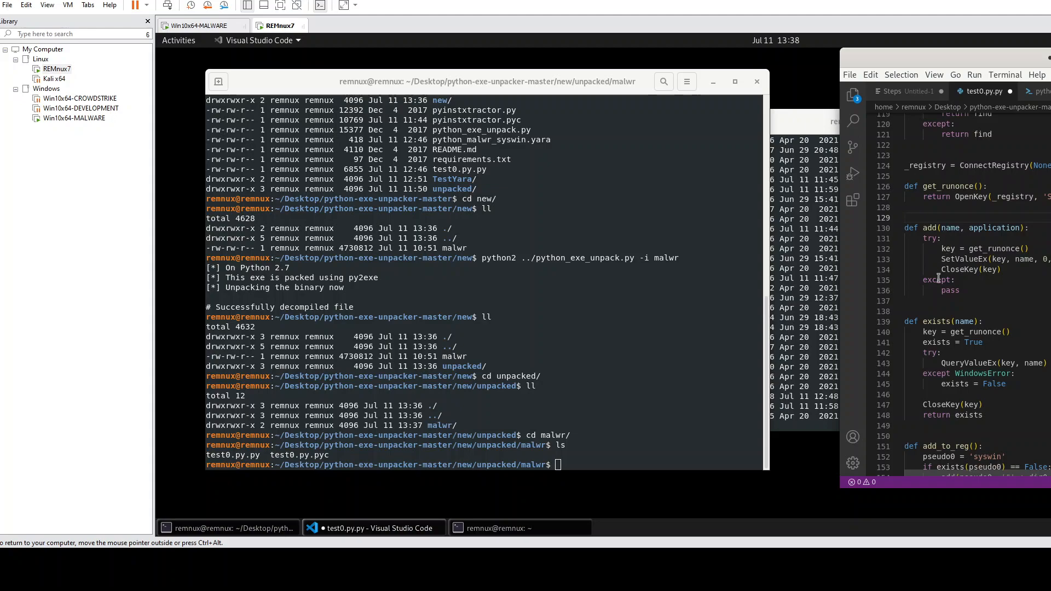
scroll("down", 3)
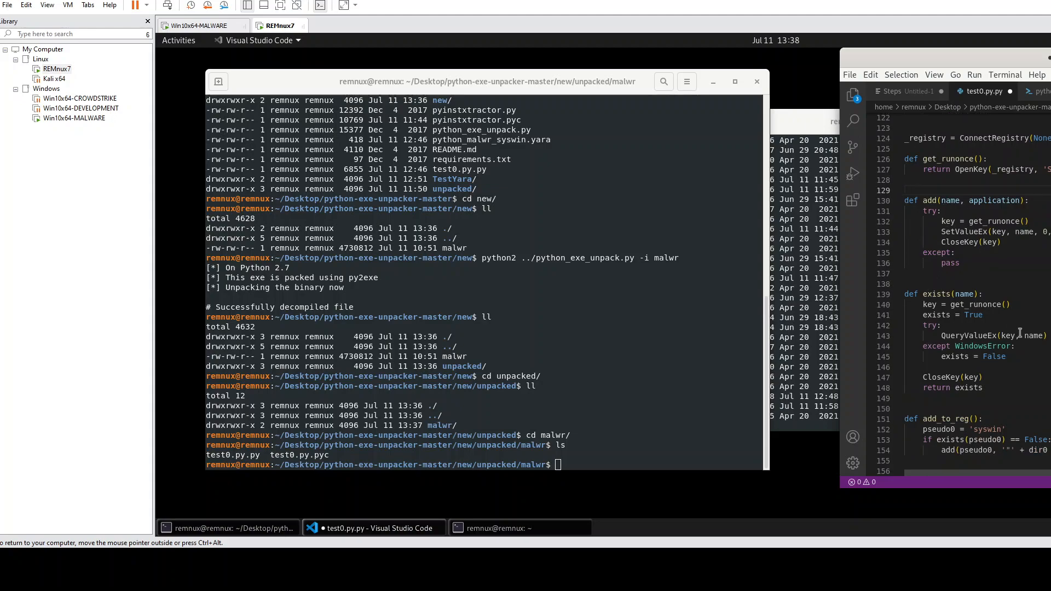
scroll("down", 3)
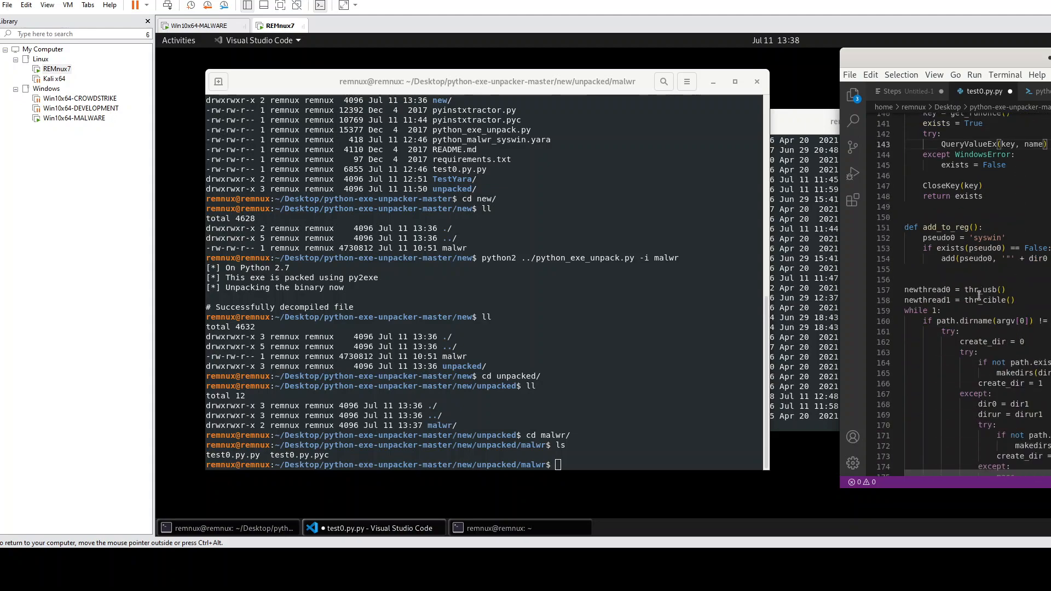
scroll("down", 3)
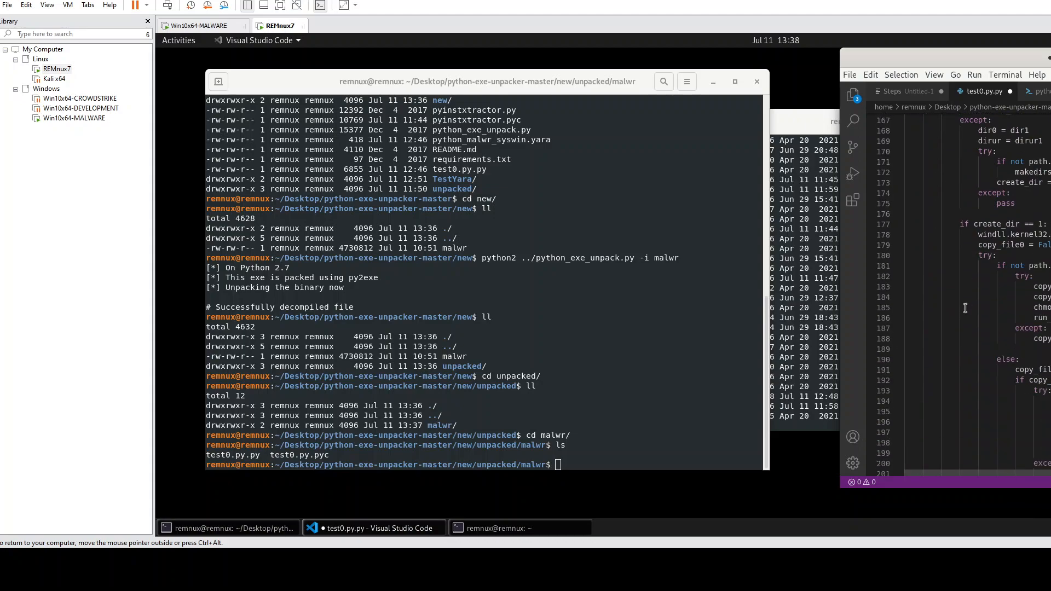
scroll("down", 3)
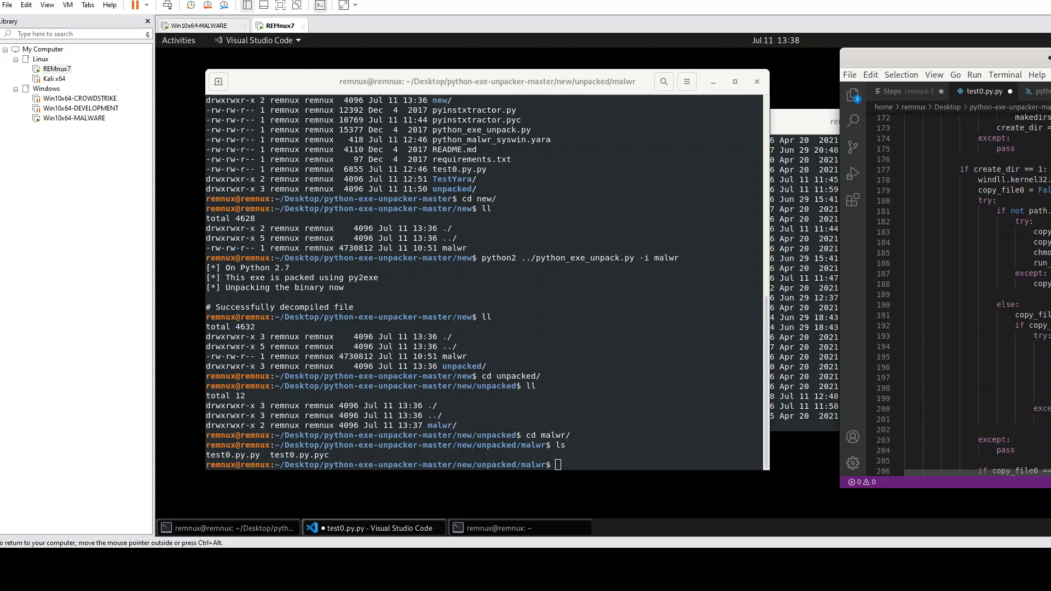
double_click(1009, 179)
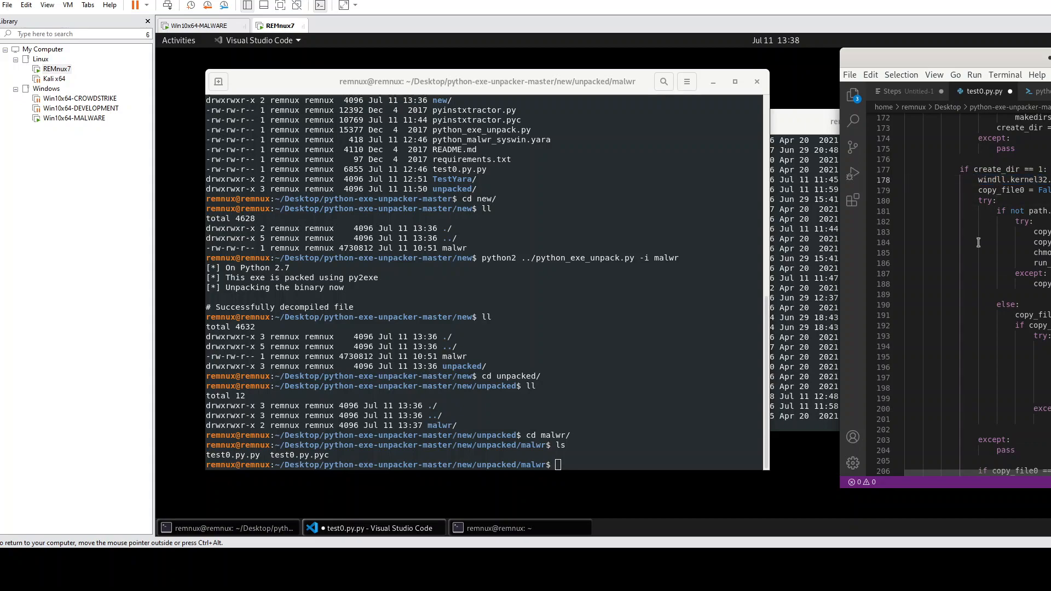
scroll("down", 3)
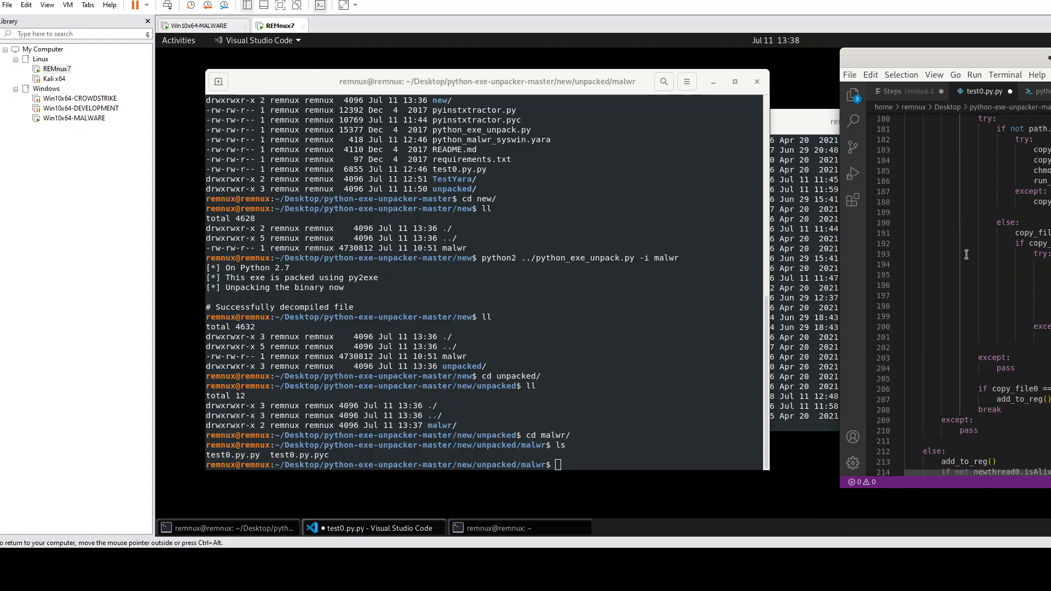
scroll("down", 3)
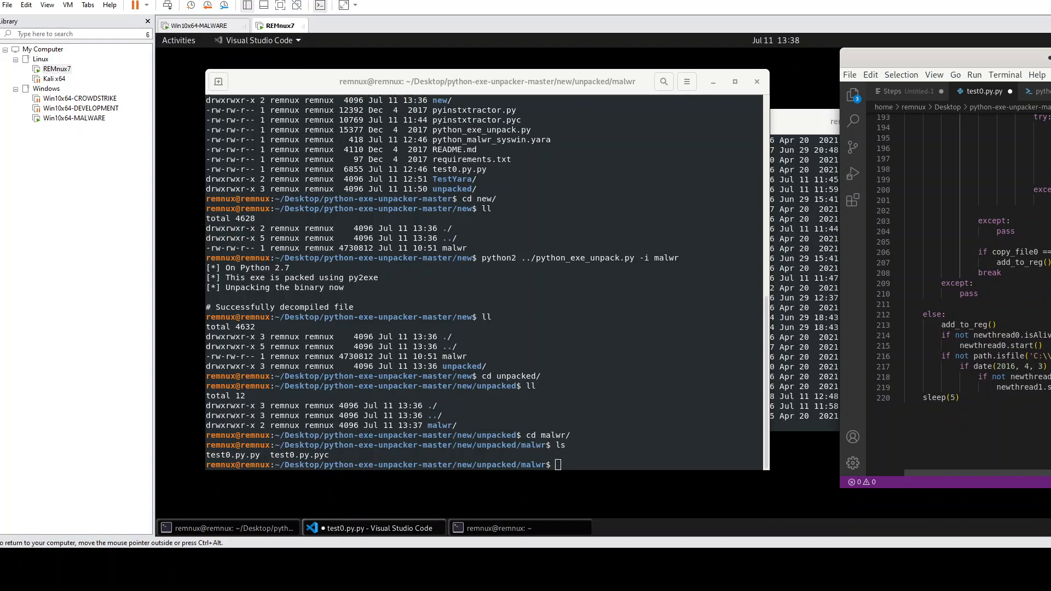
mouse_move(983, 373)
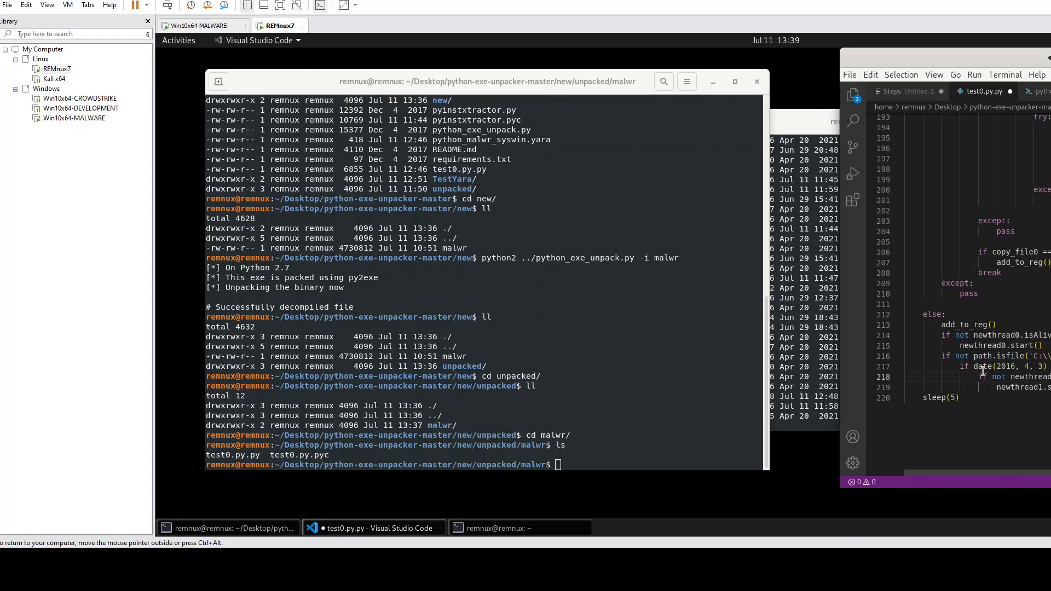
scroll("up", 3)
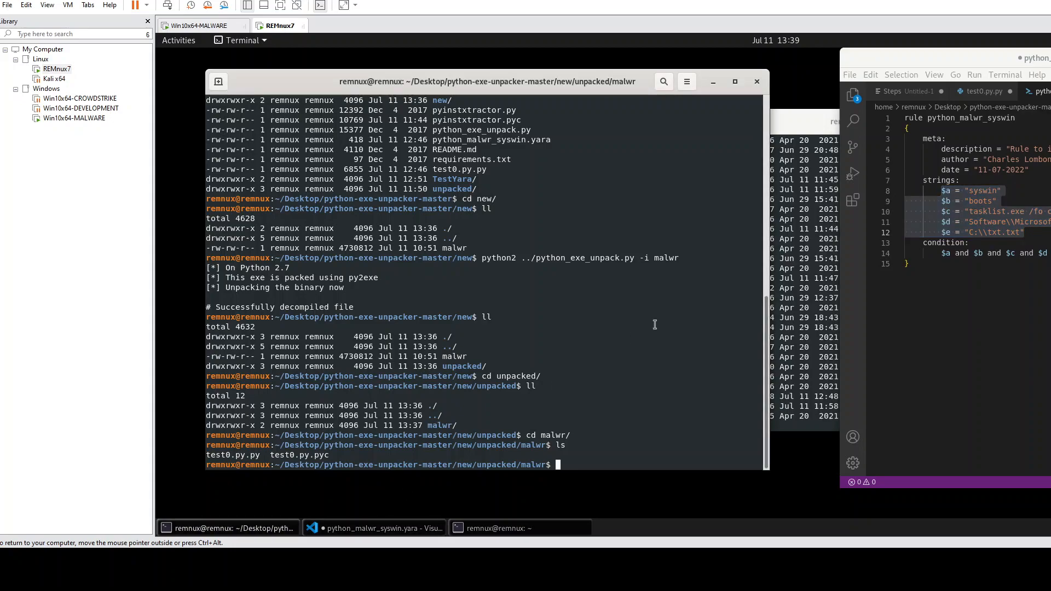
- Go back to python-exe-unpacker-master and locate the python_malwr_syswin.yara rule and TestYara folder
type("cd")
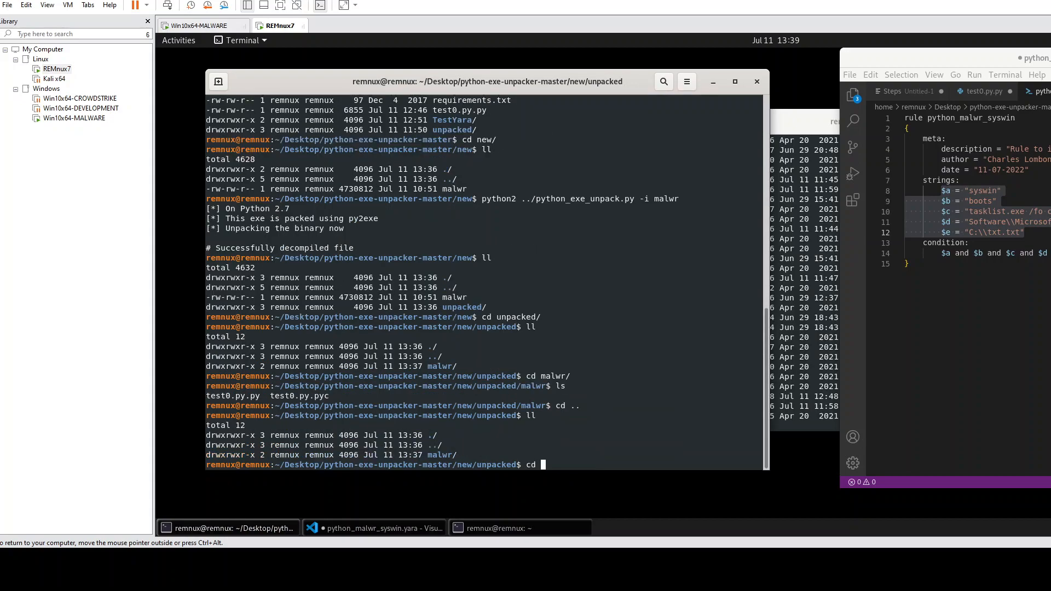
type("../")
type("ll")
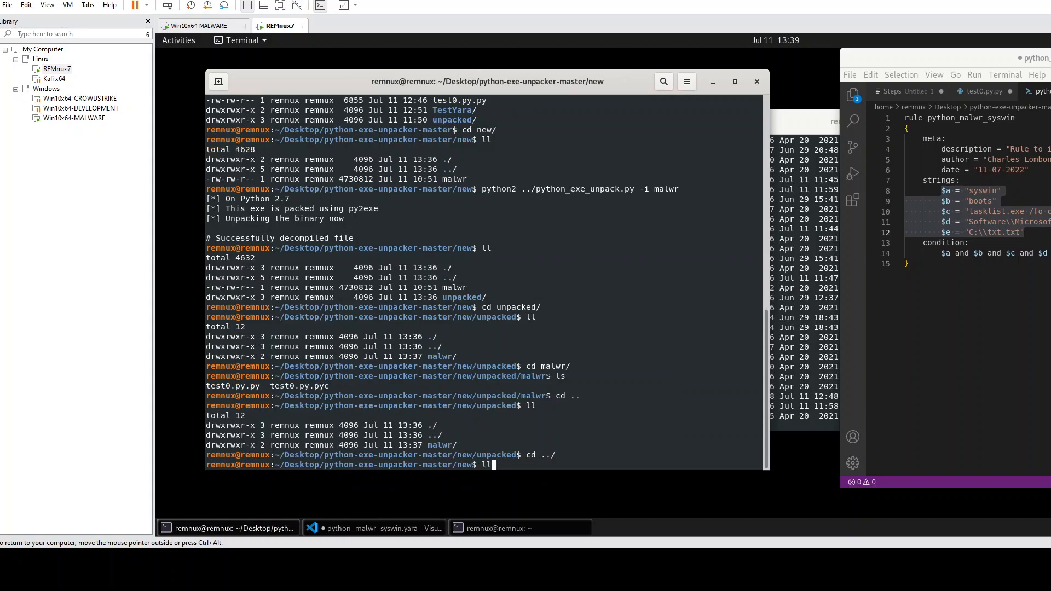
key("Return")
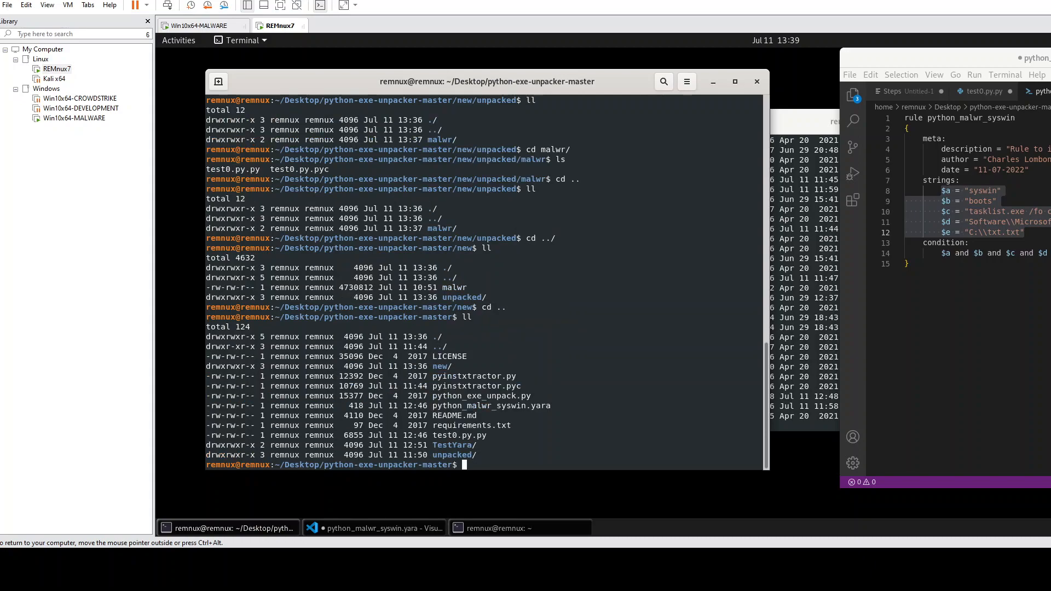
mouse_move(510, 412)
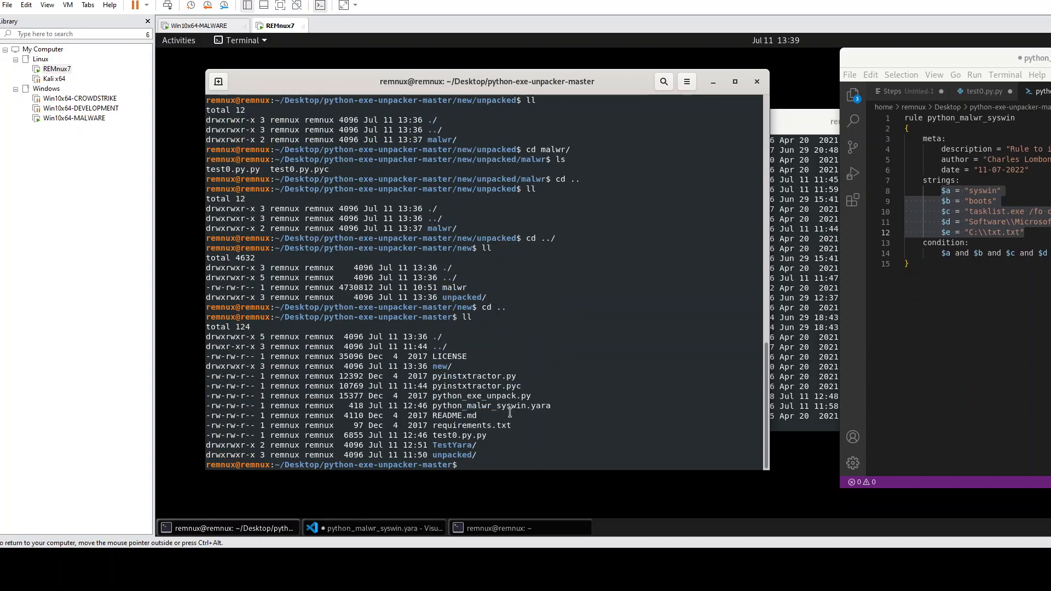
double_click(489, 405)
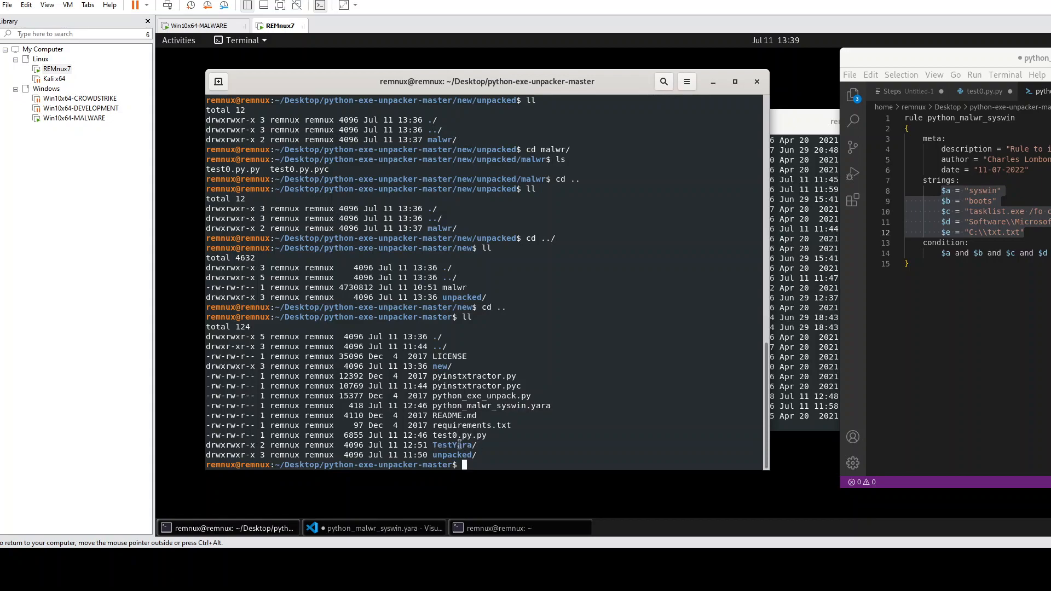
double_click(454, 445)
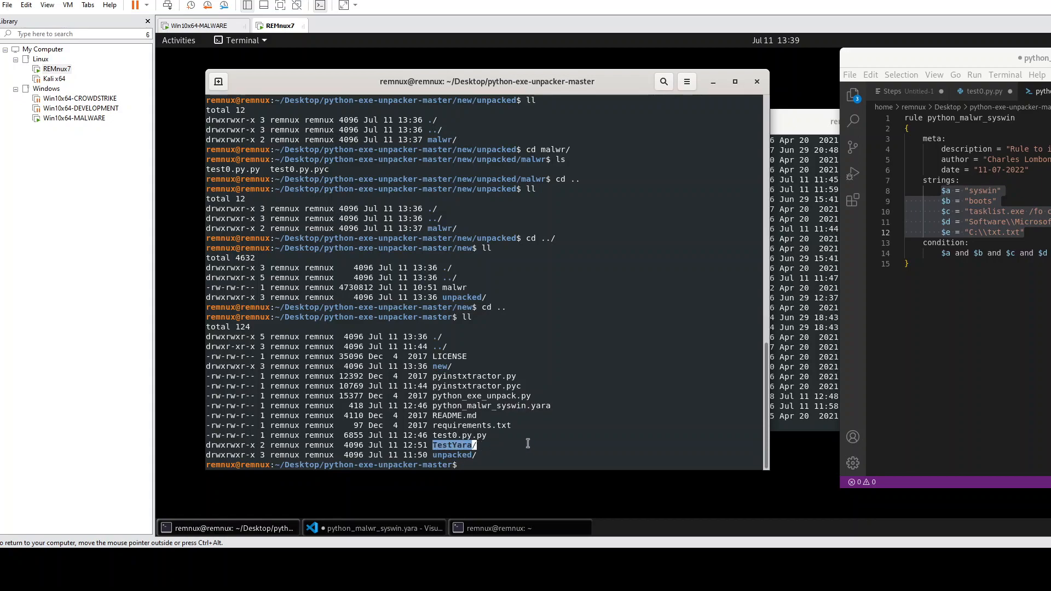
left_click(463, 465)
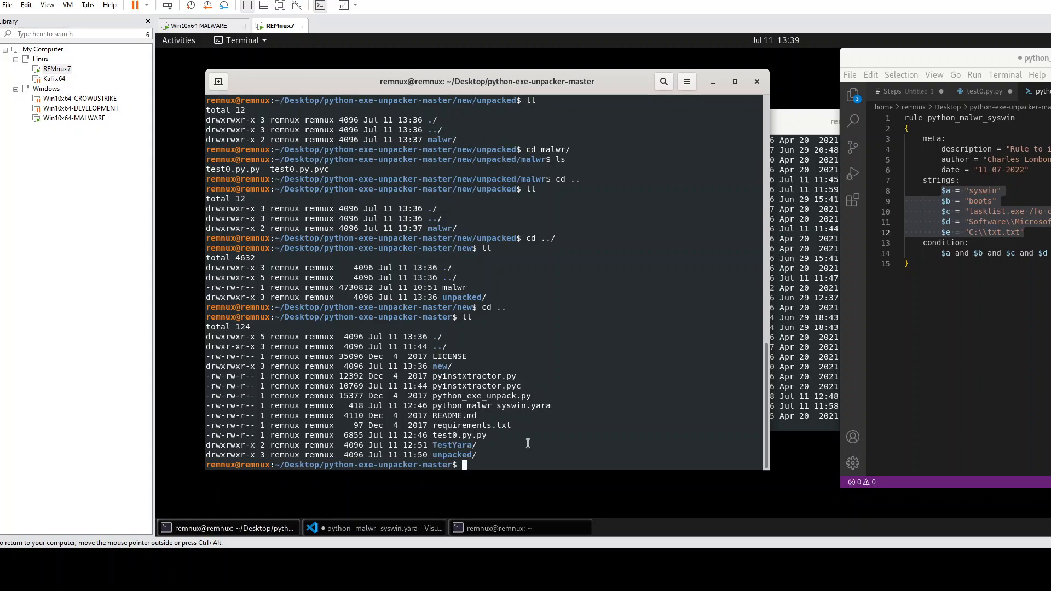
type("yara pyth")
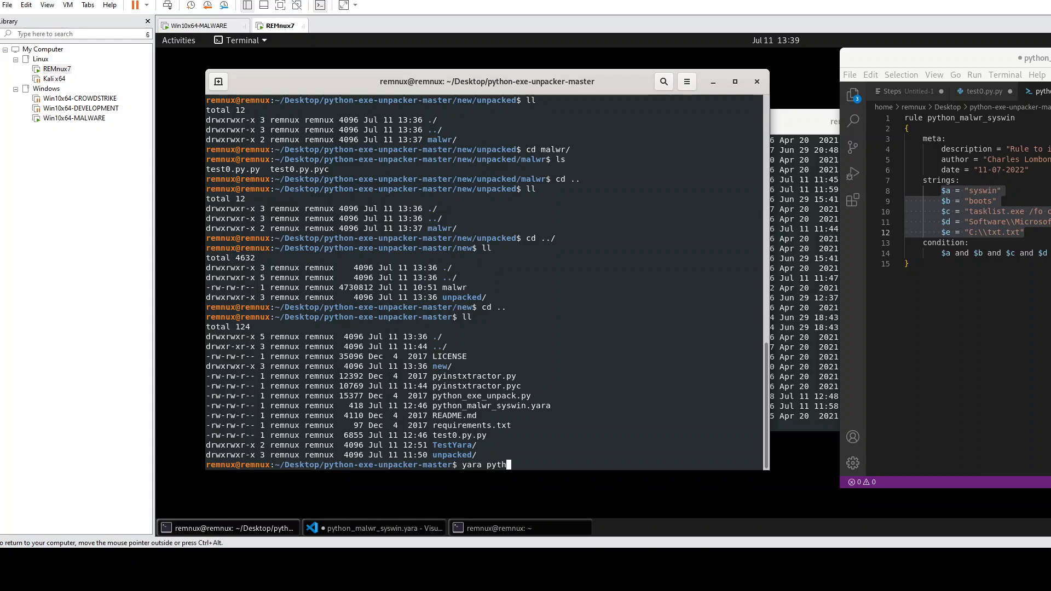
- Run yara python_malwr_syswin.yara TestYara/, which matches TestYara//syswin_malwr
type("on_malwr_syswin.yara")
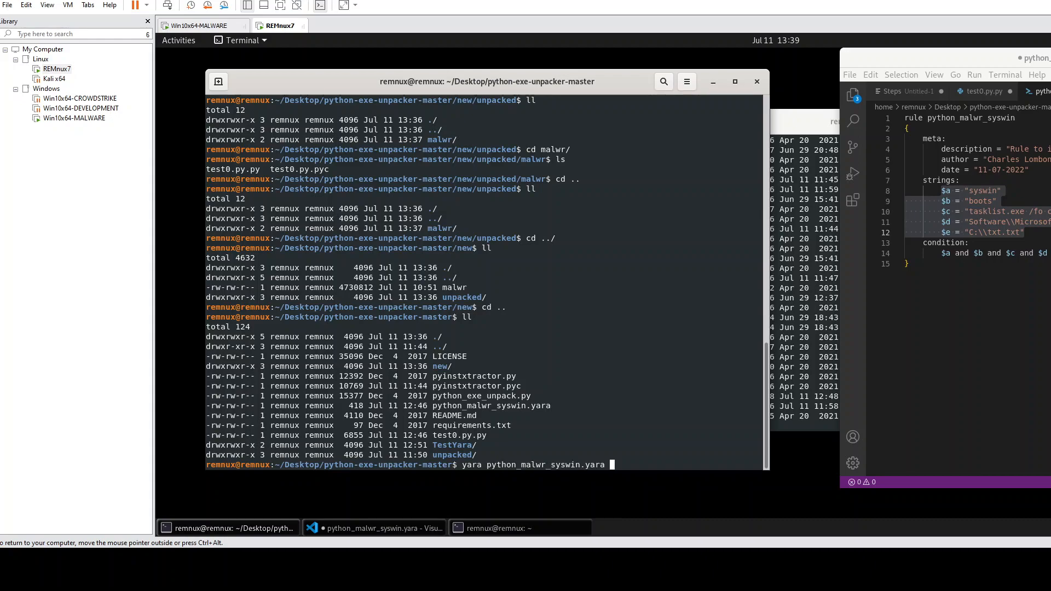
type("Te")
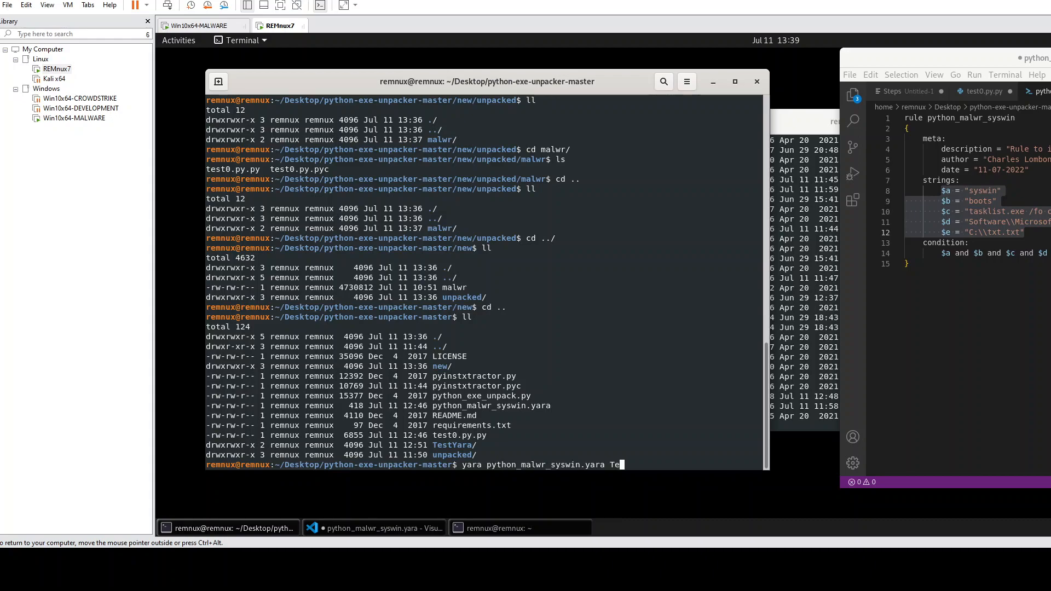
type("stYara/")
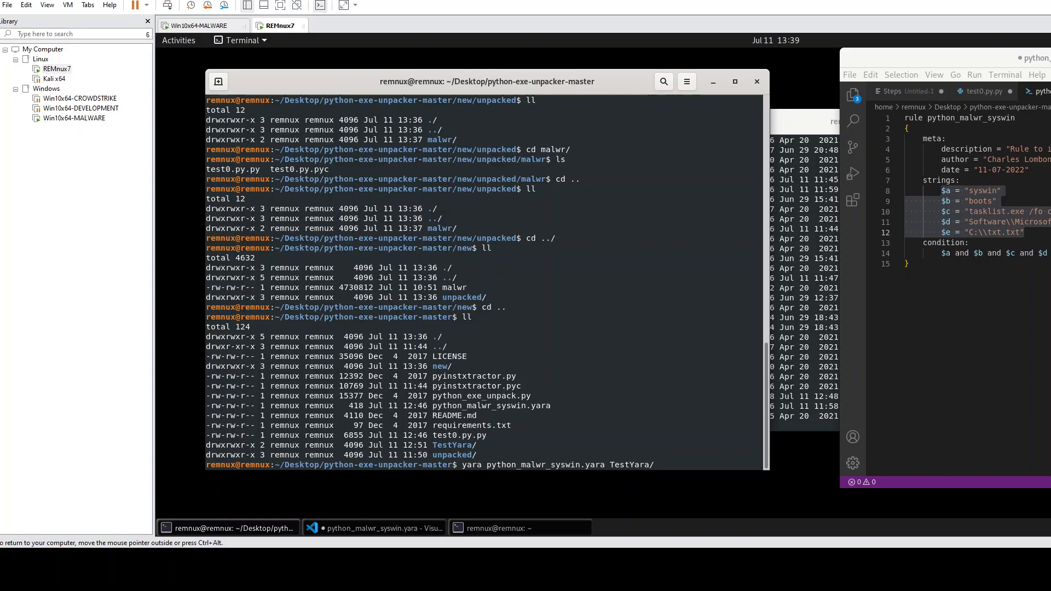
key("Return")
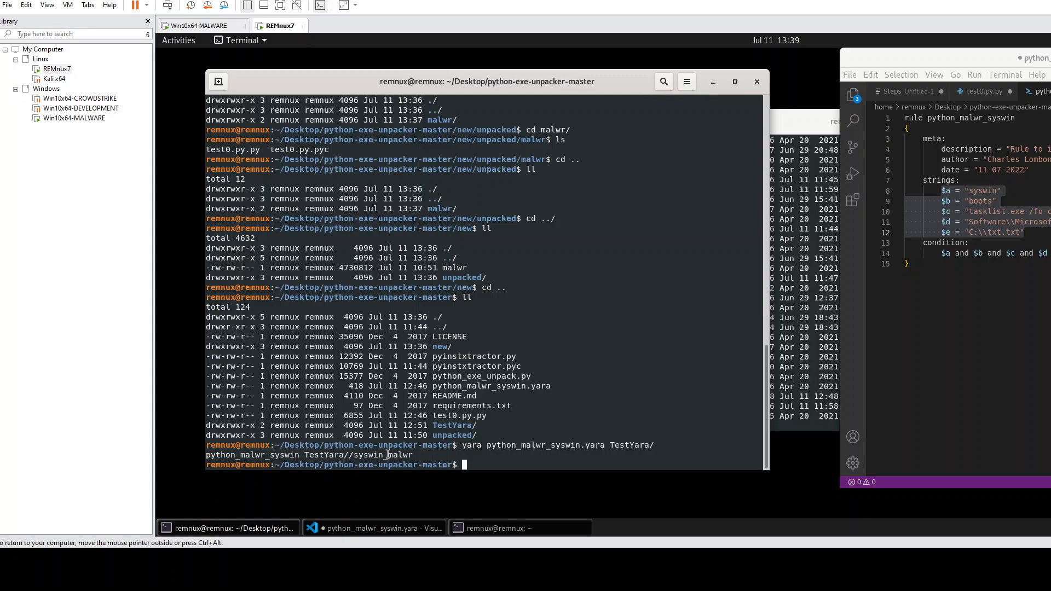
double_click(346, 455)
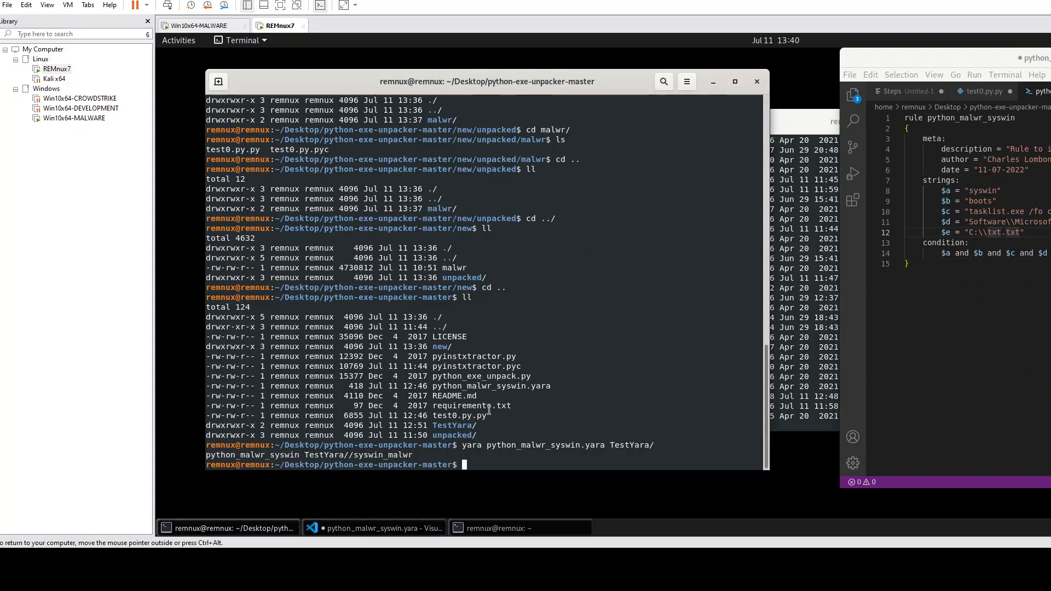
- Change into the TestYara folder and glance at the YARA rule's string definitions in VS Code
type("cd Te")
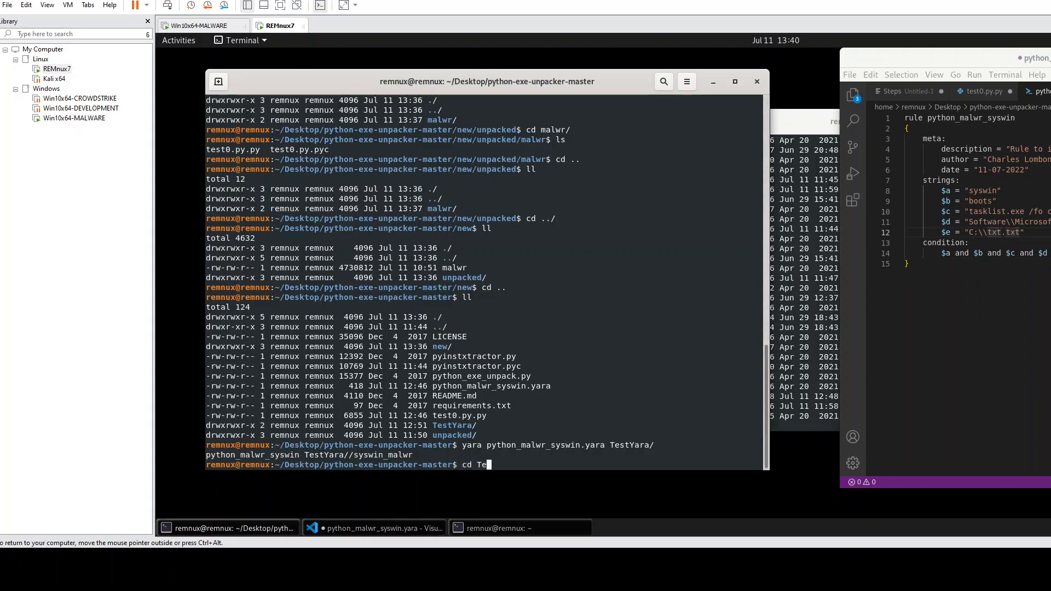
key("Return")
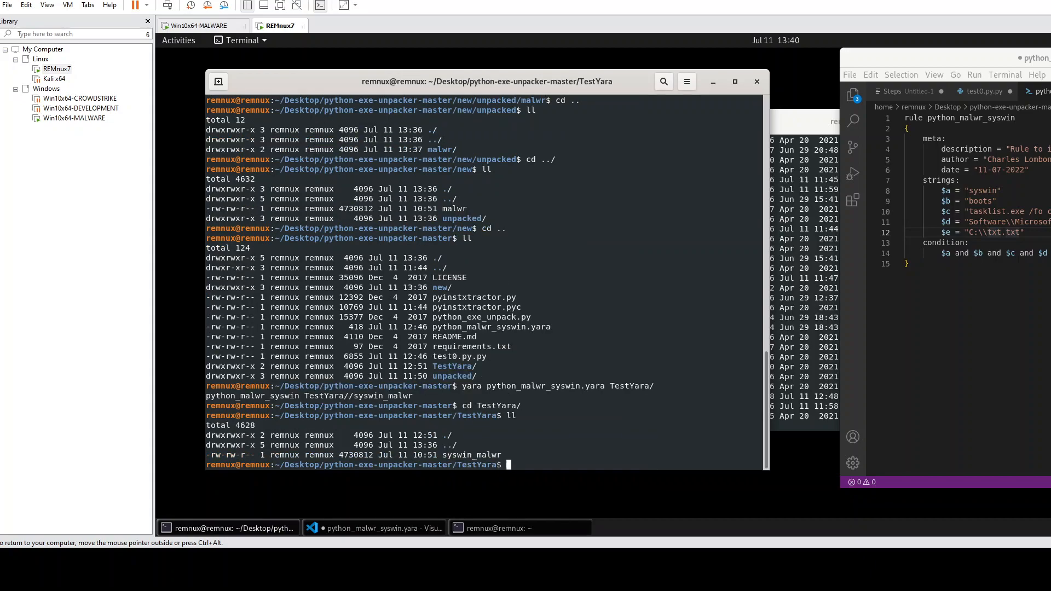
mouse_move(465, 427)
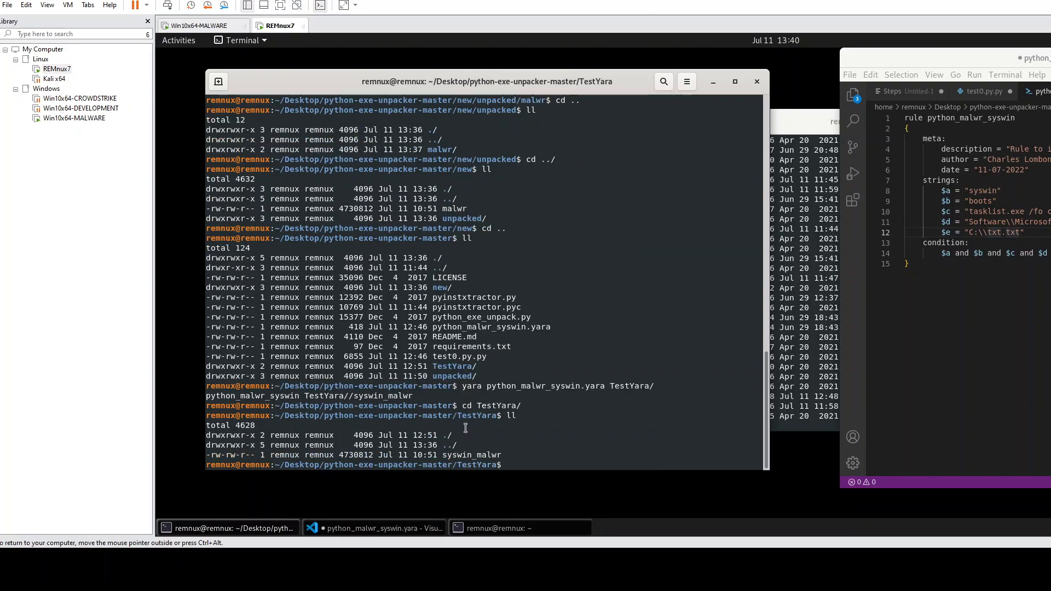
double_click(471, 455)
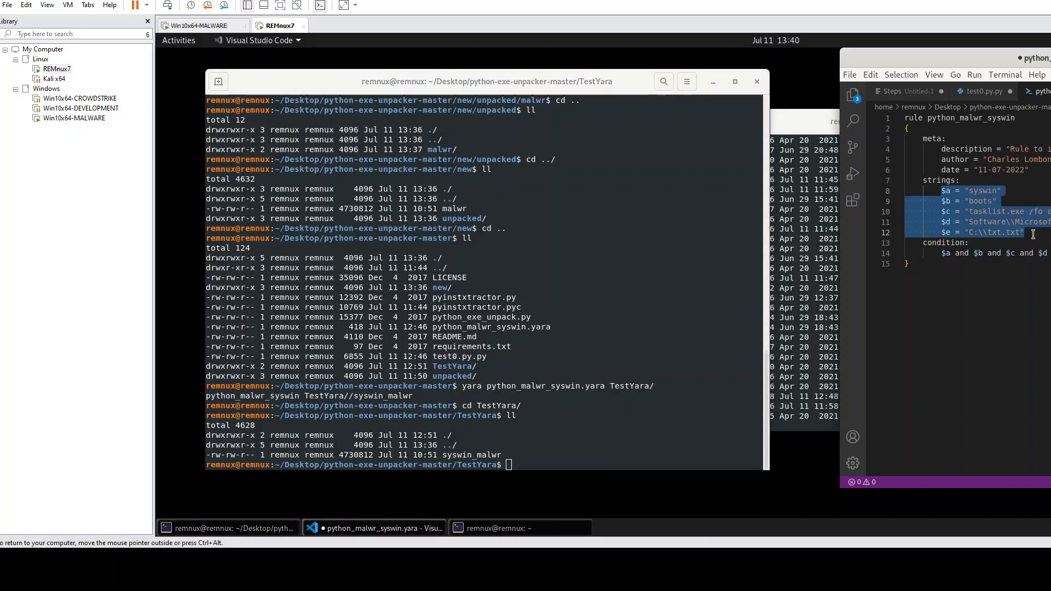
left_click(1025, 232)
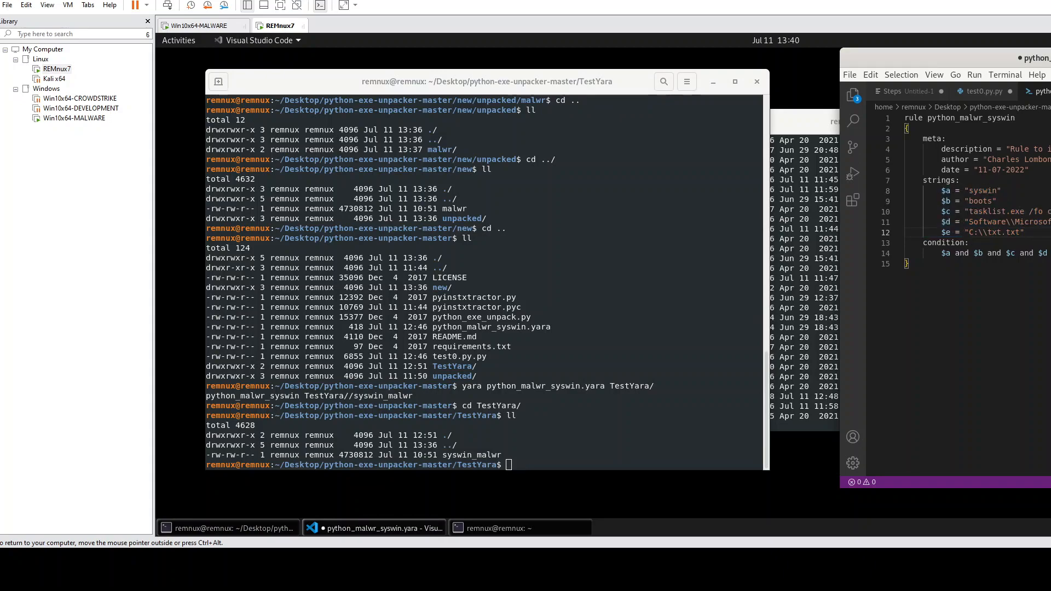
left_click(417, 415)
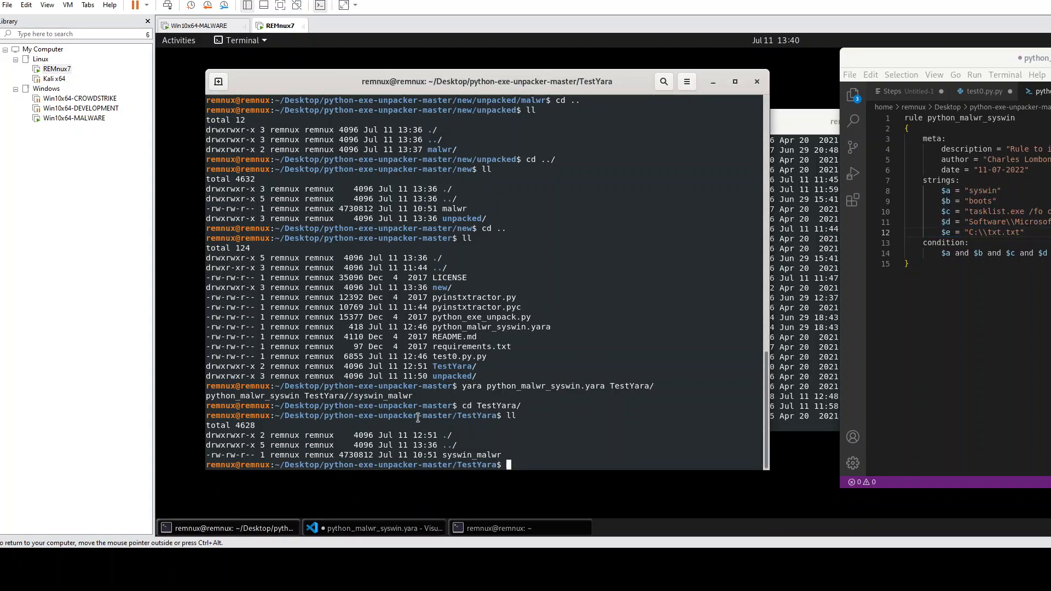
mouse_move(553, 402)
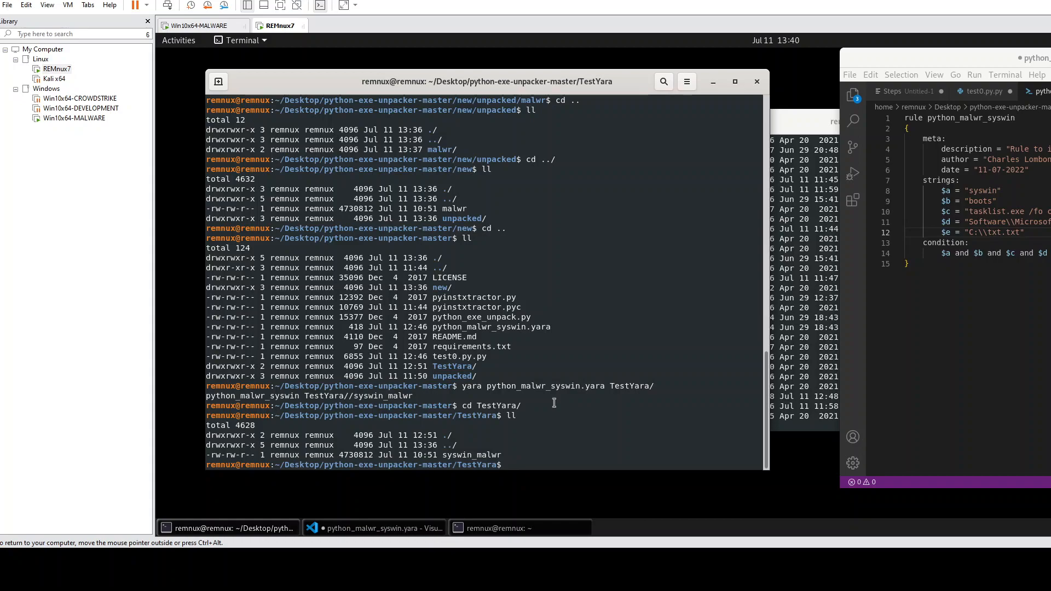